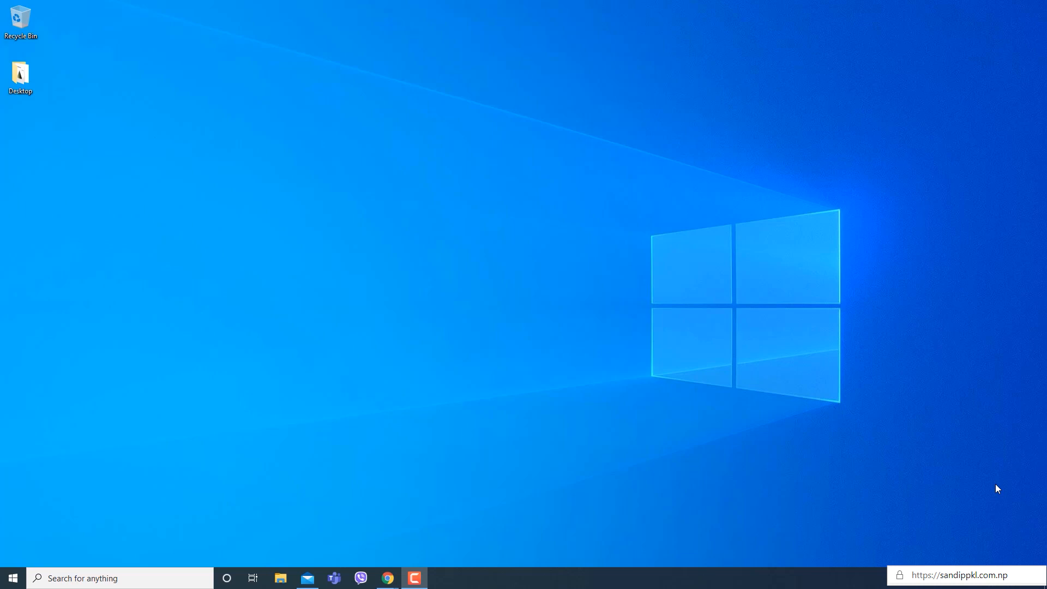
mouse_move(925, 525)
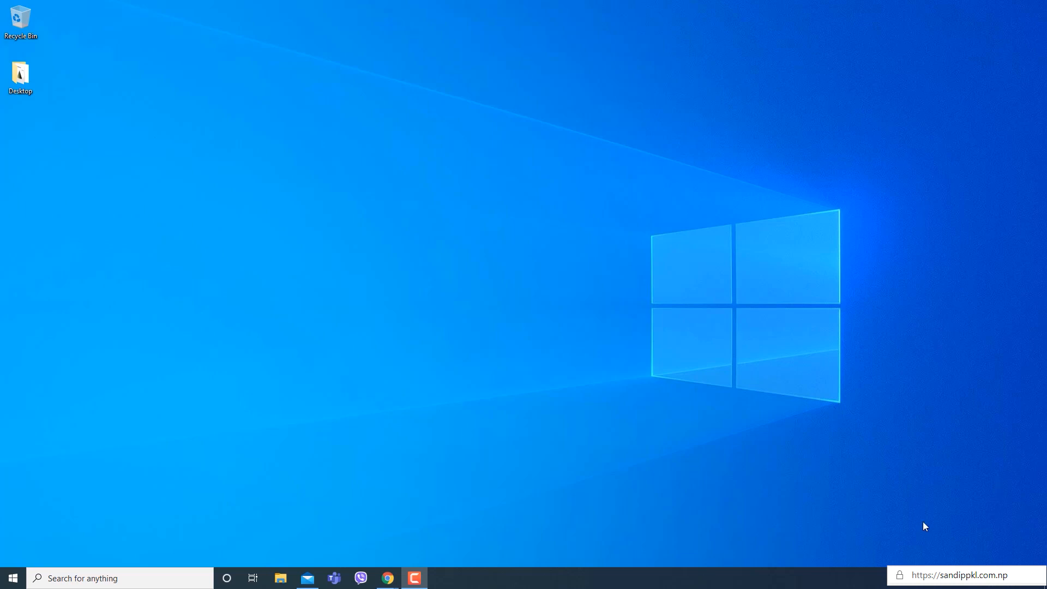
Bring up the Demo team's General channel Files tab in Teams.
right_click(562, 304)
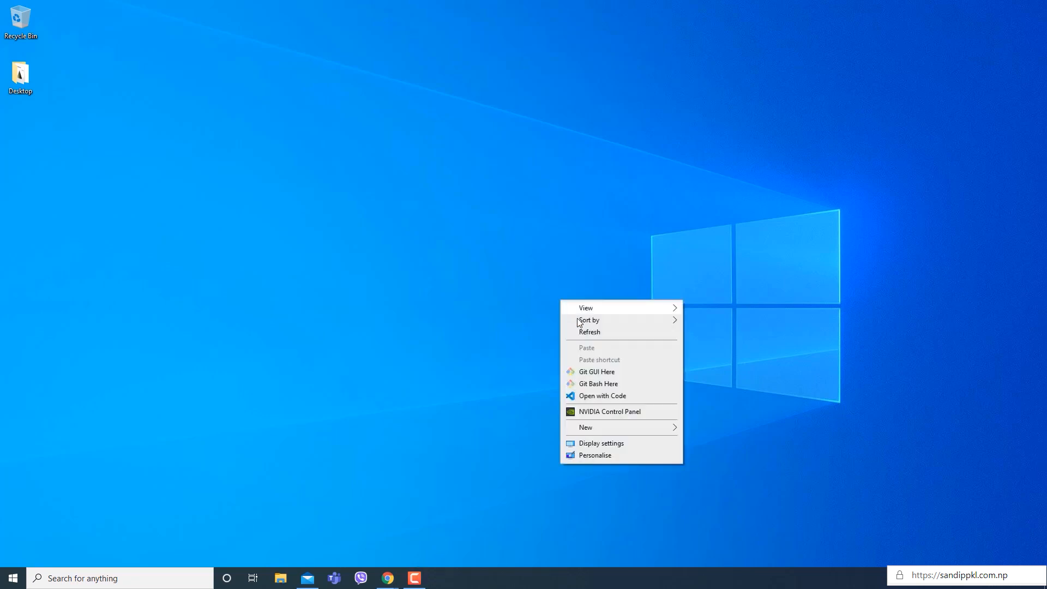
click(589, 332)
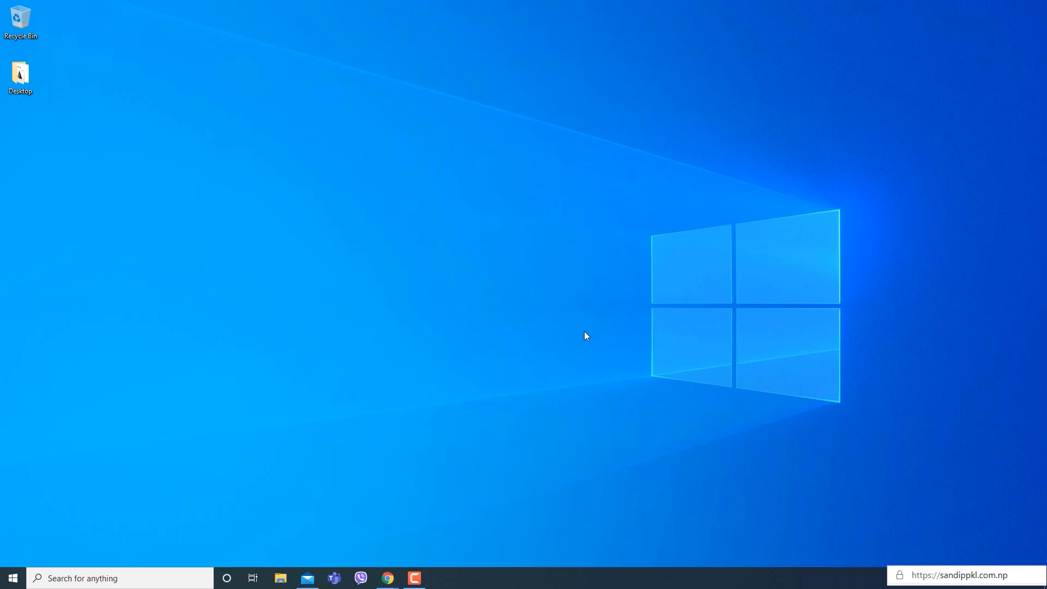
mouse_move(459, 379)
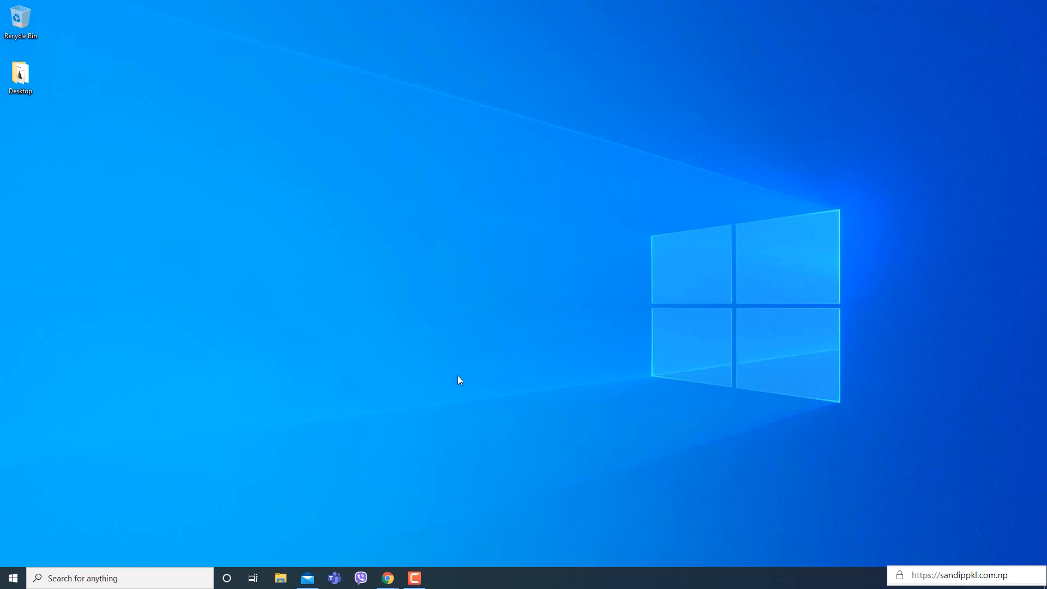
mouse_move(386, 578)
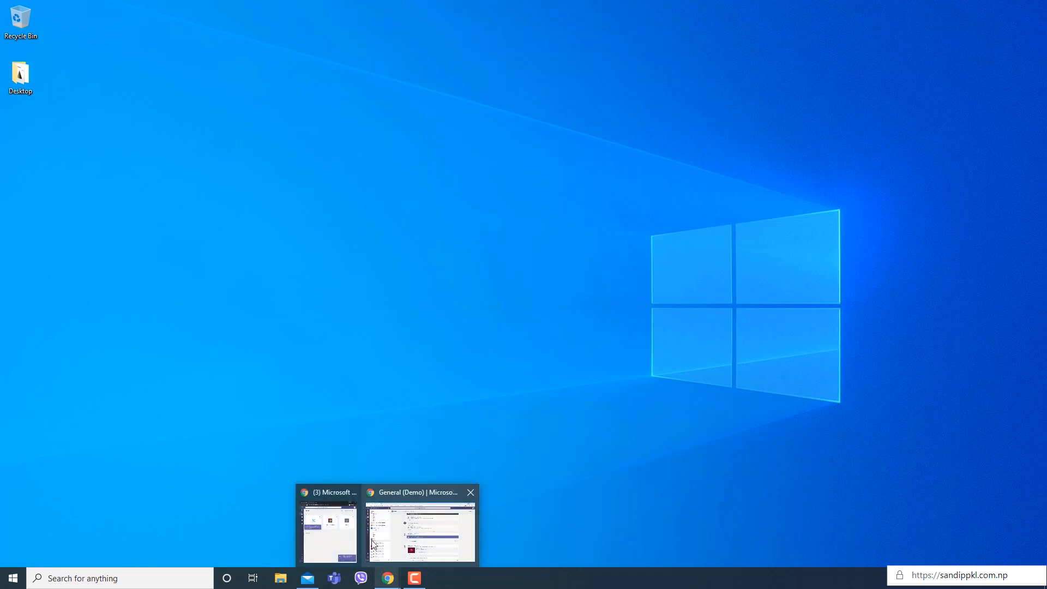
click(419, 531)
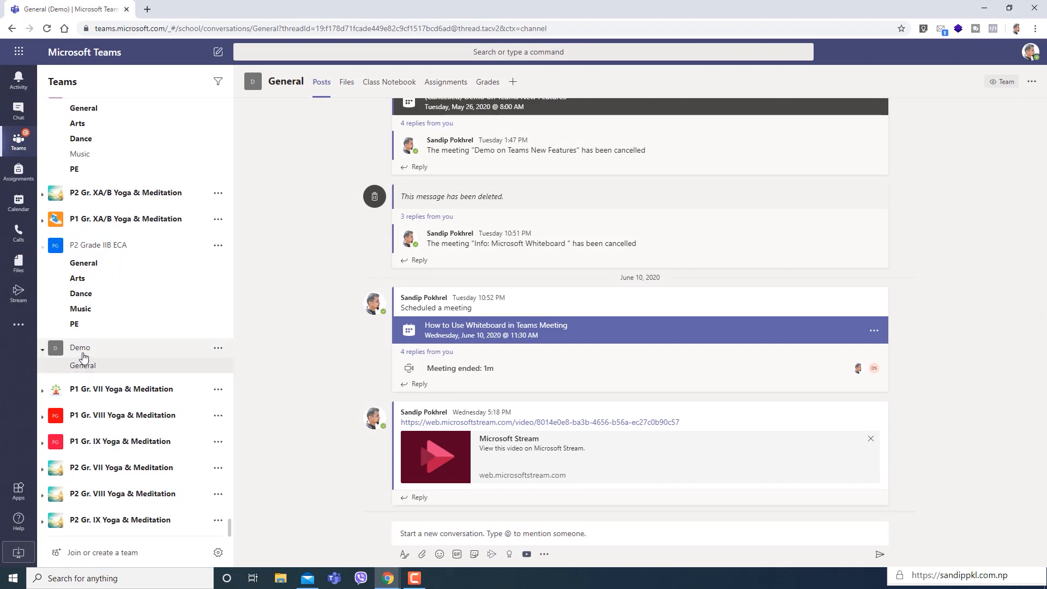
mouse_move(97, 361)
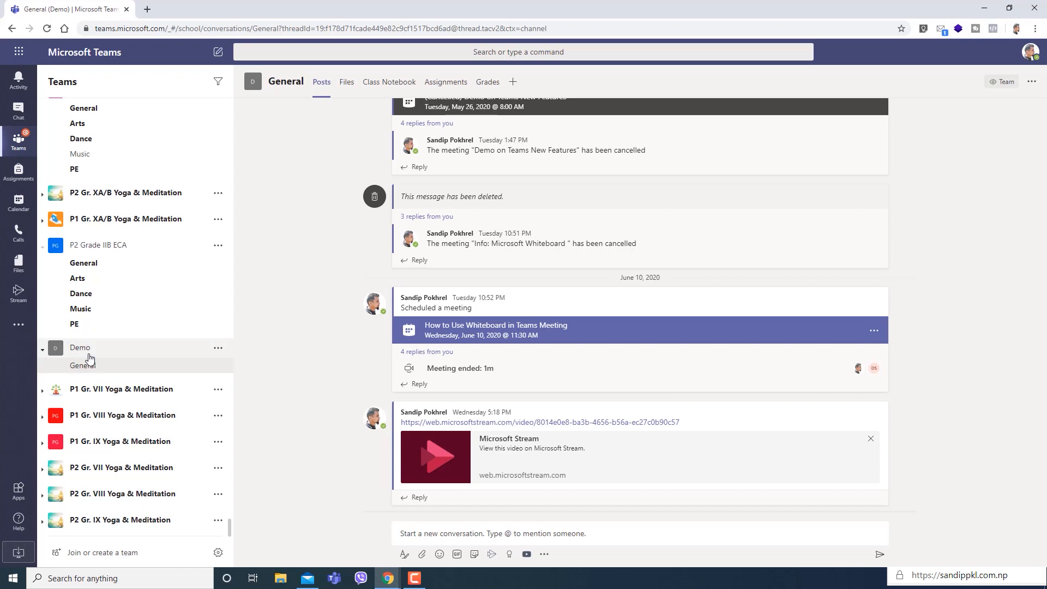
mouse_move(100, 368)
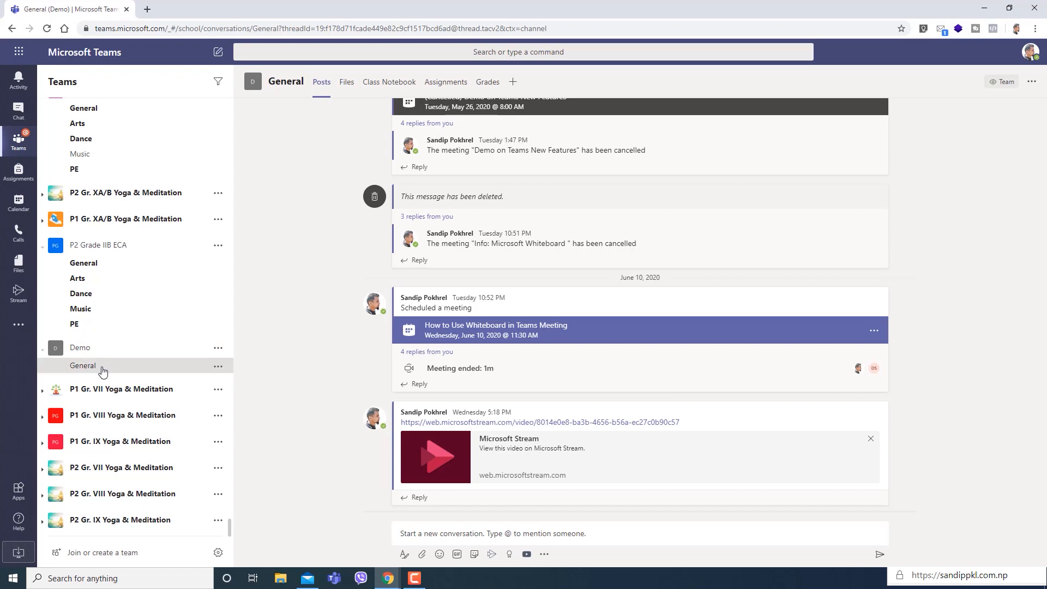
click(346, 81)
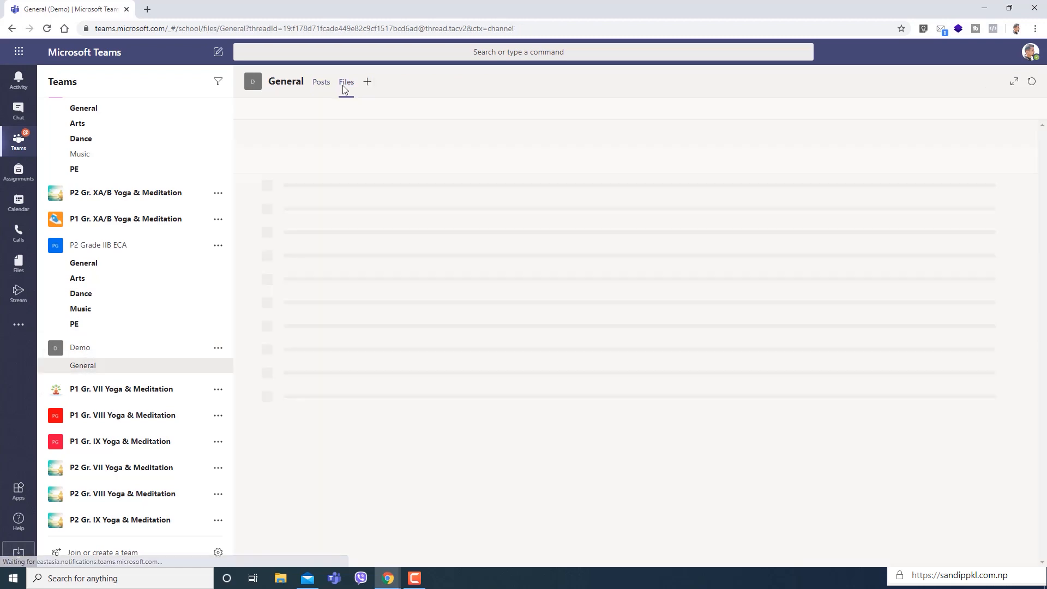
click(346, 82)
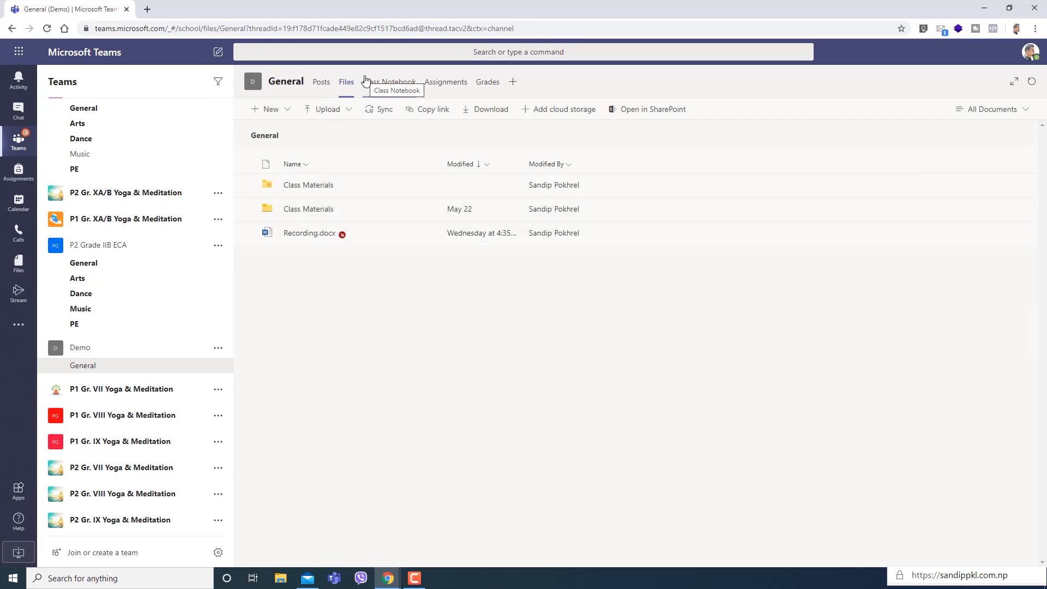
mouse_move(341, 193)
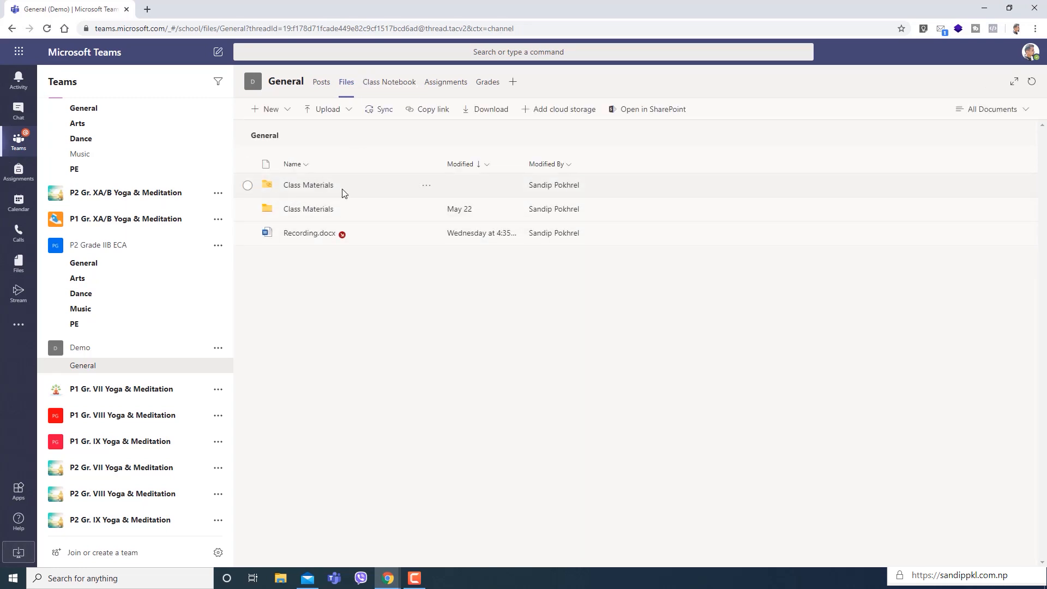
mouse_move(317, 217)
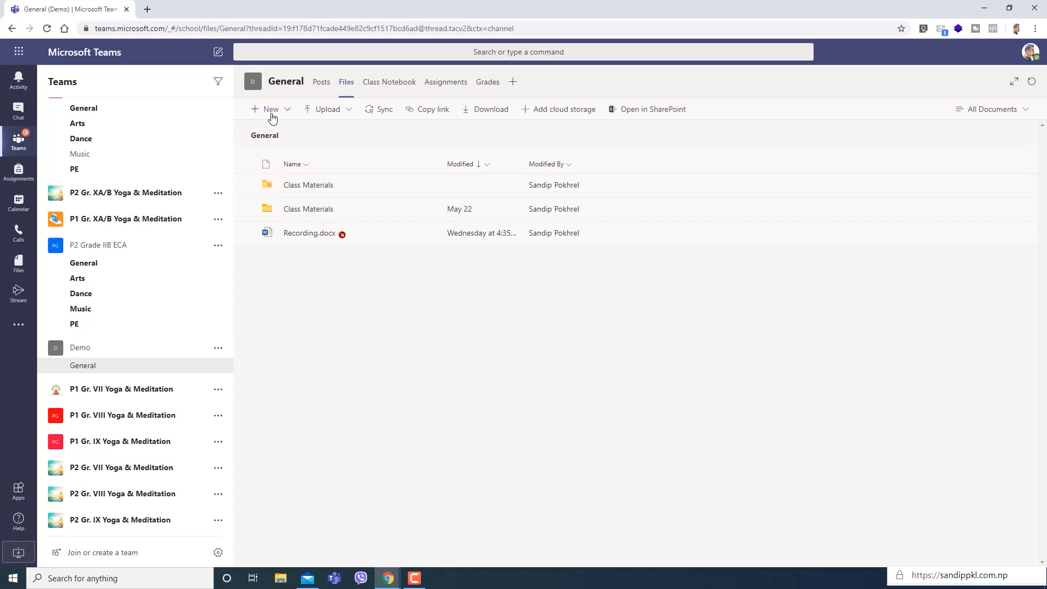
Add a new folder named Demo via New > Folder.
click(267, 109)
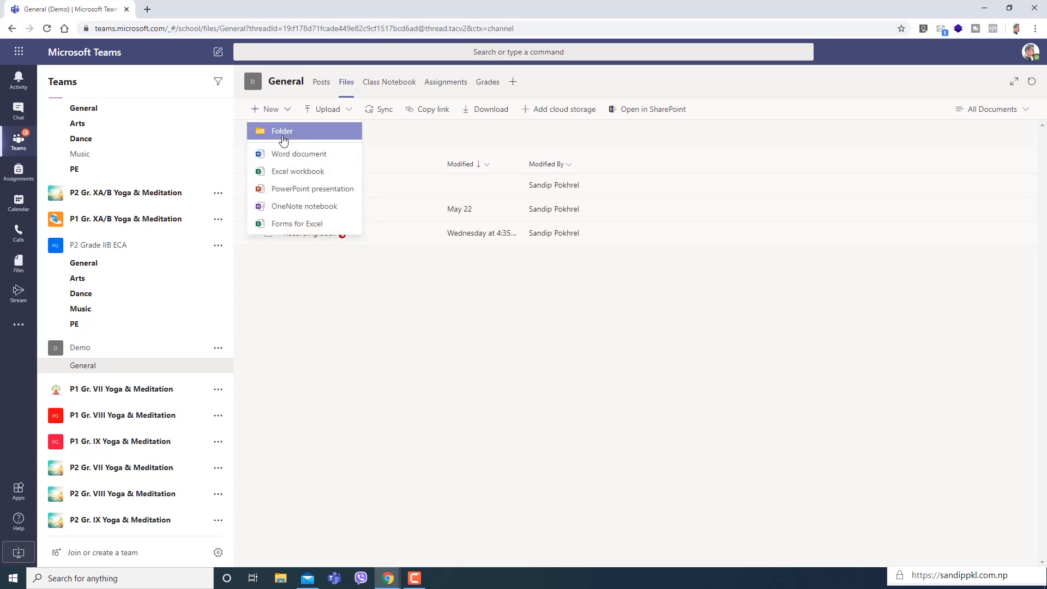
click(281, 129)
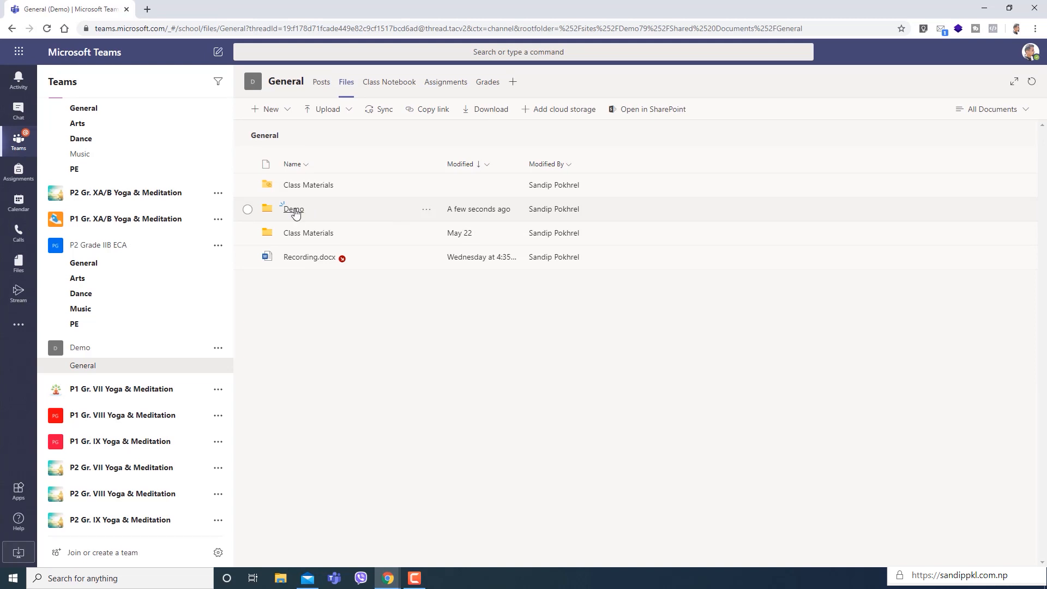
Inside the Demo folder, create a Word document named demo (demo.docx).
click(292, 209)
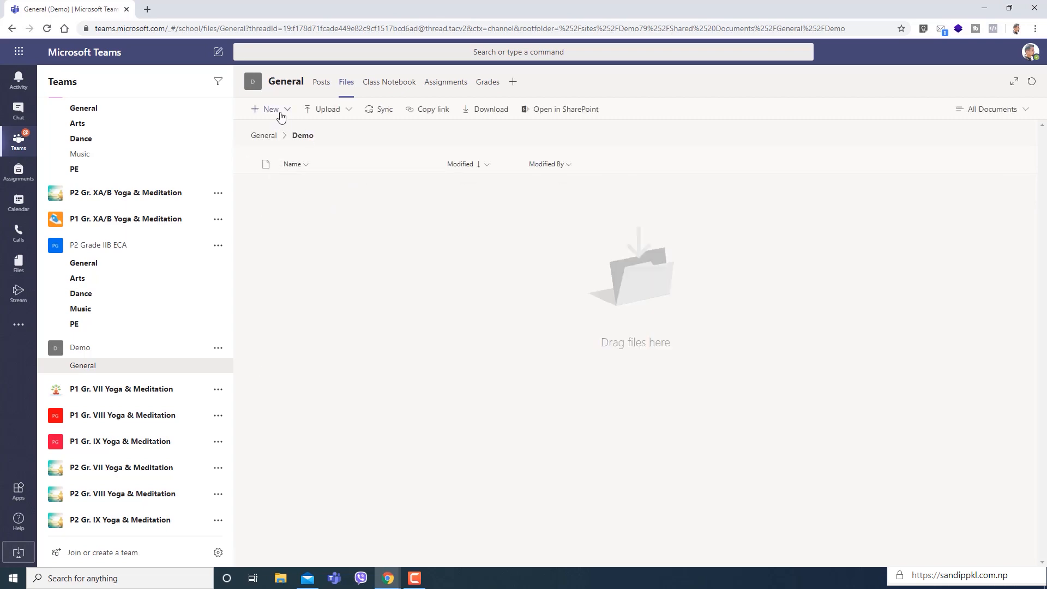
click(269, 109)
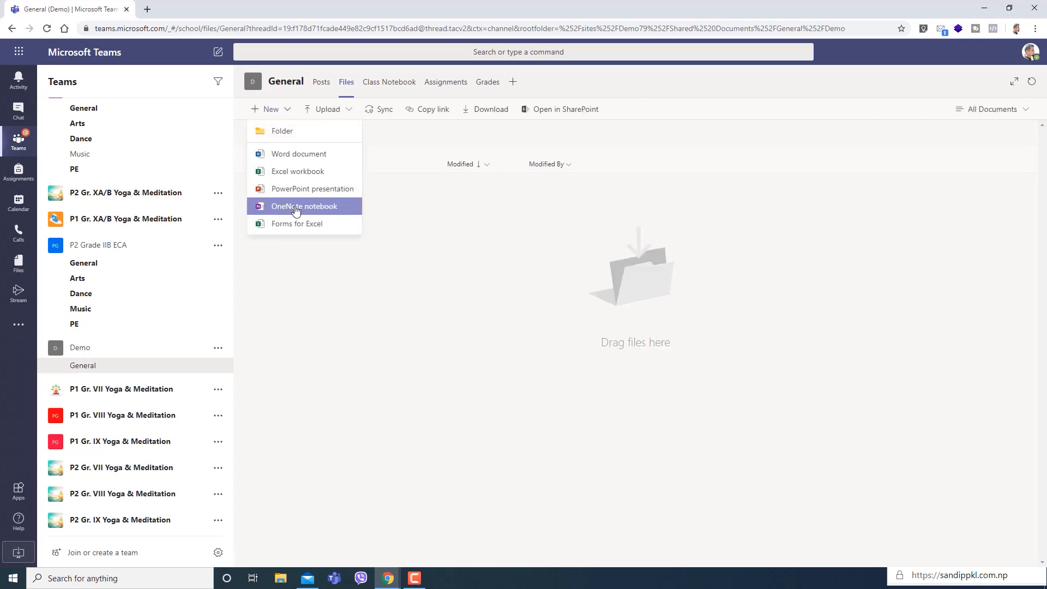
click(299, 154)
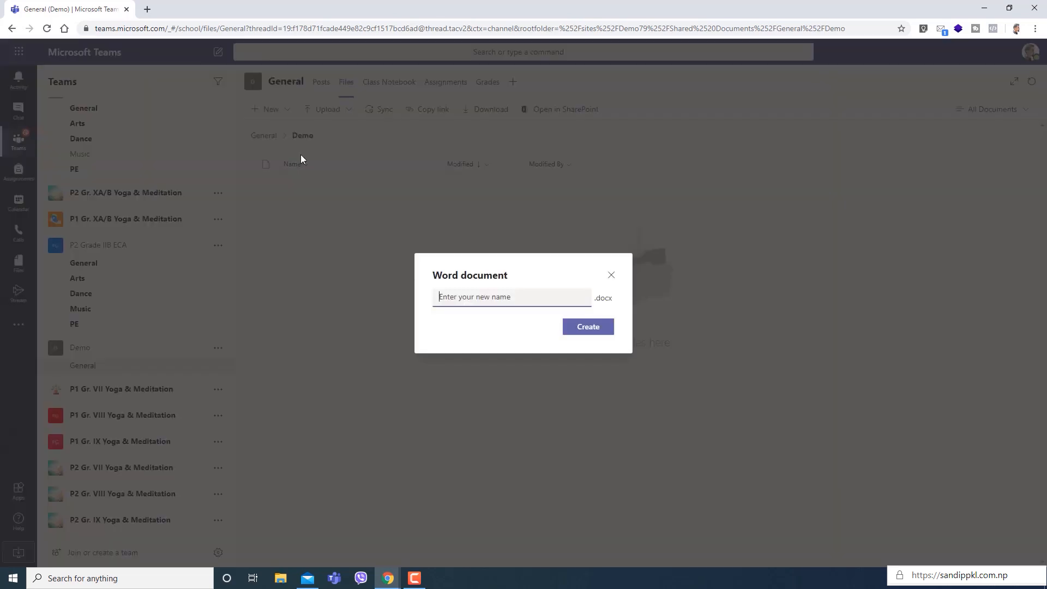
text(demio)
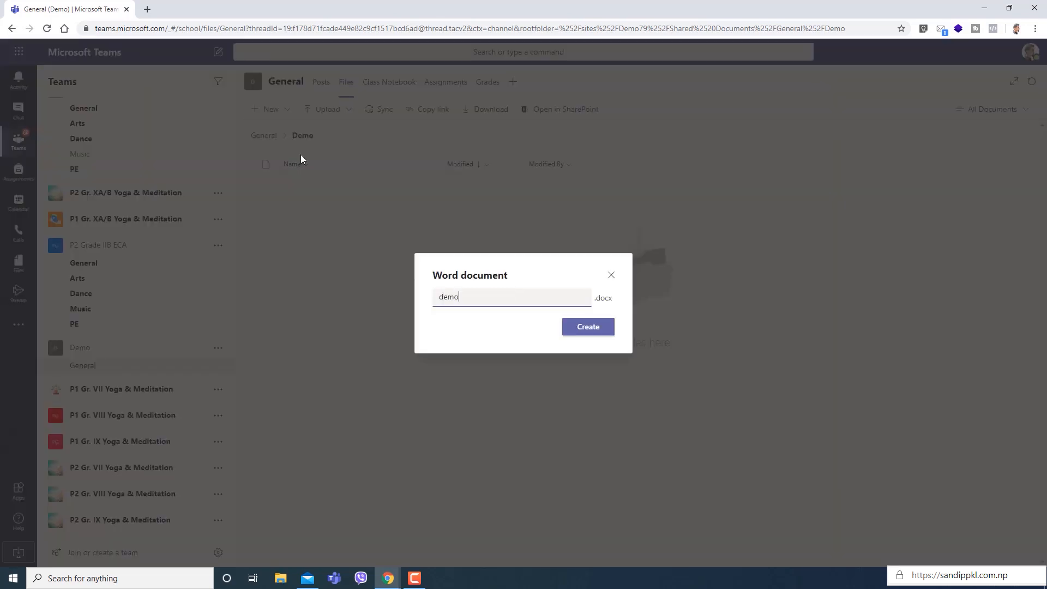
click(586, 326)
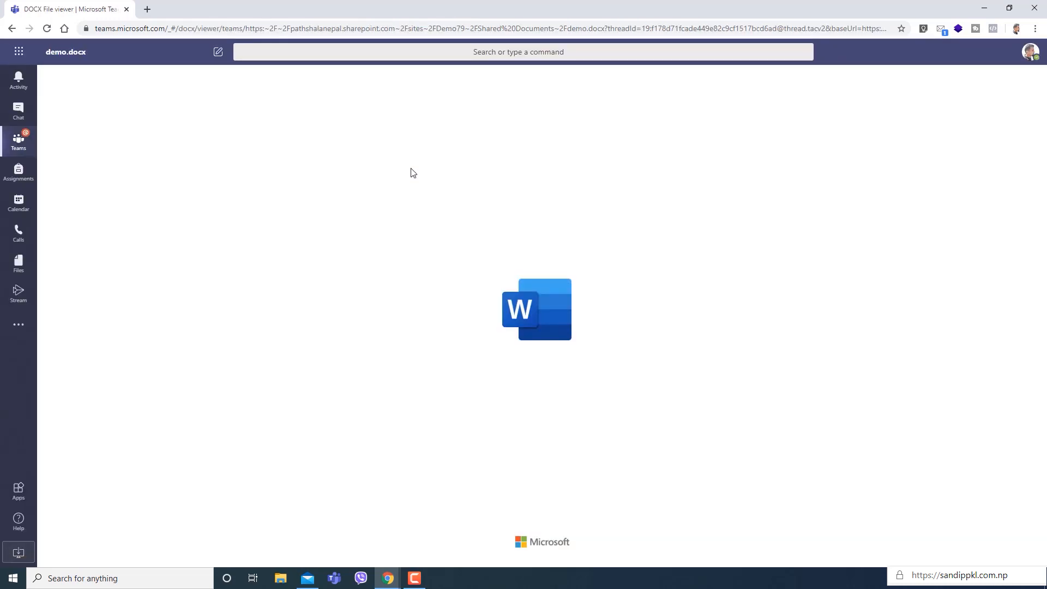
mouse_move(419, 166)
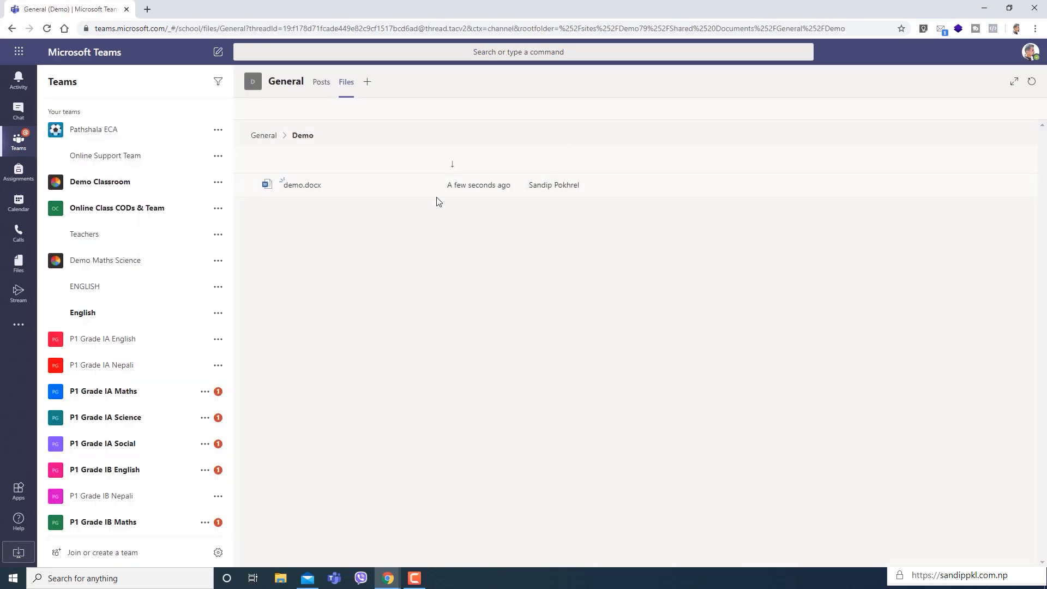
Create a PowerPoint presentation named demo (demo.pptx) and return to the Demo folder.
click(268, 109)
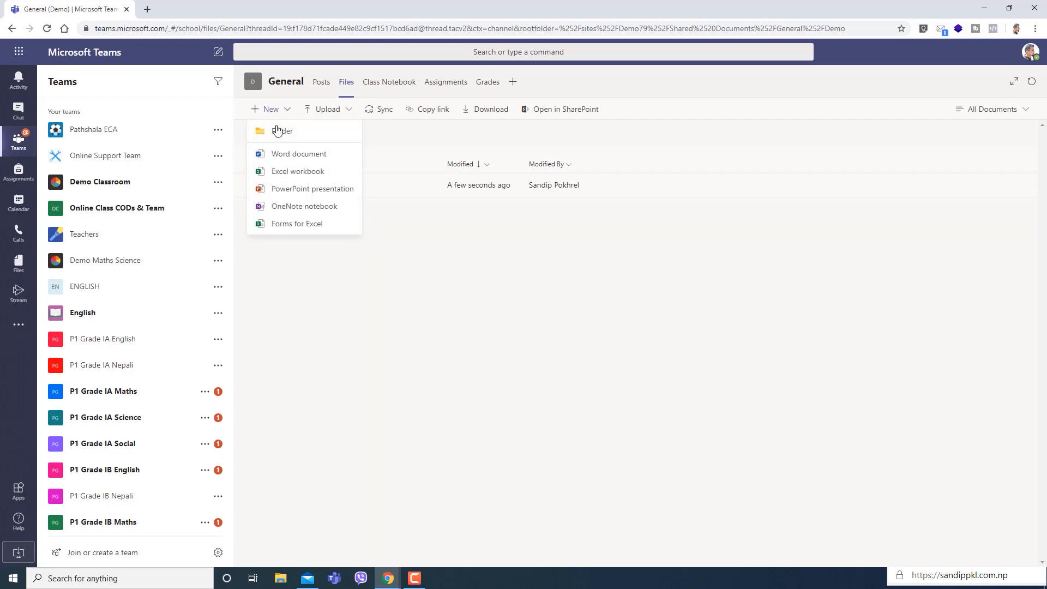
click(312, 188)
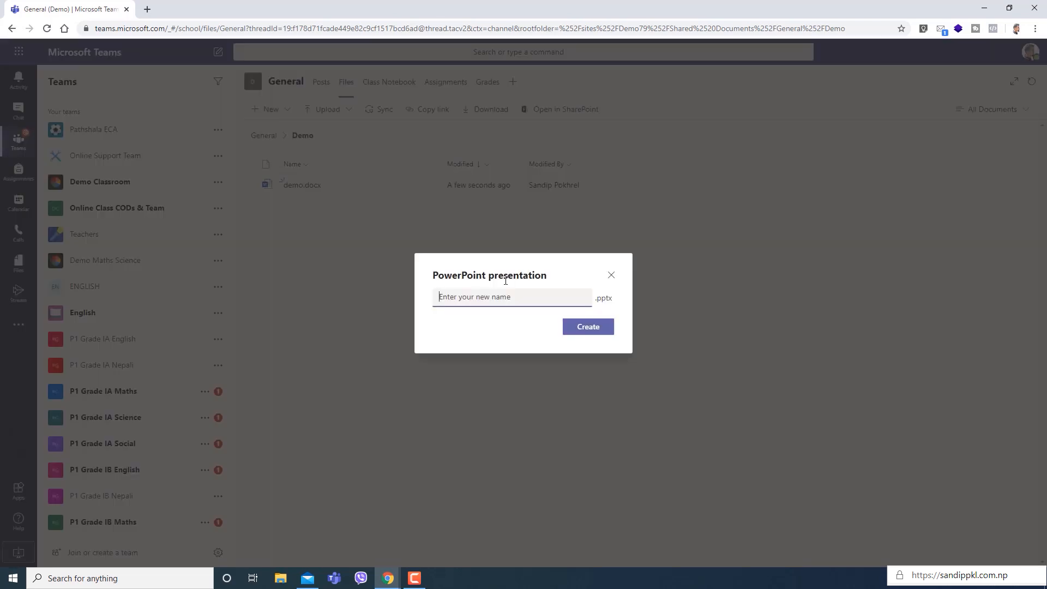
text(demo)
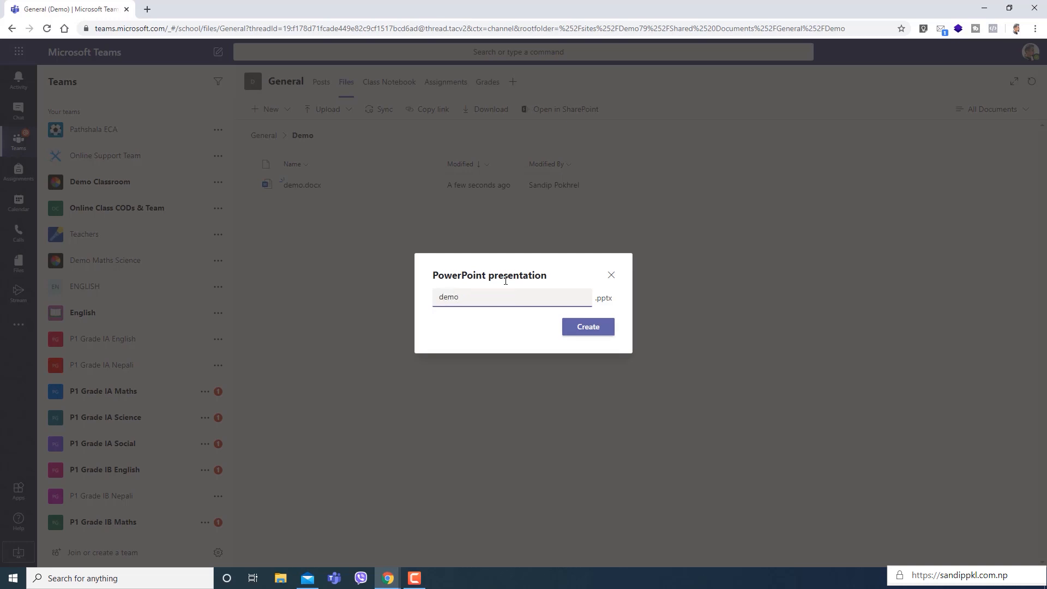
click(571, 326)
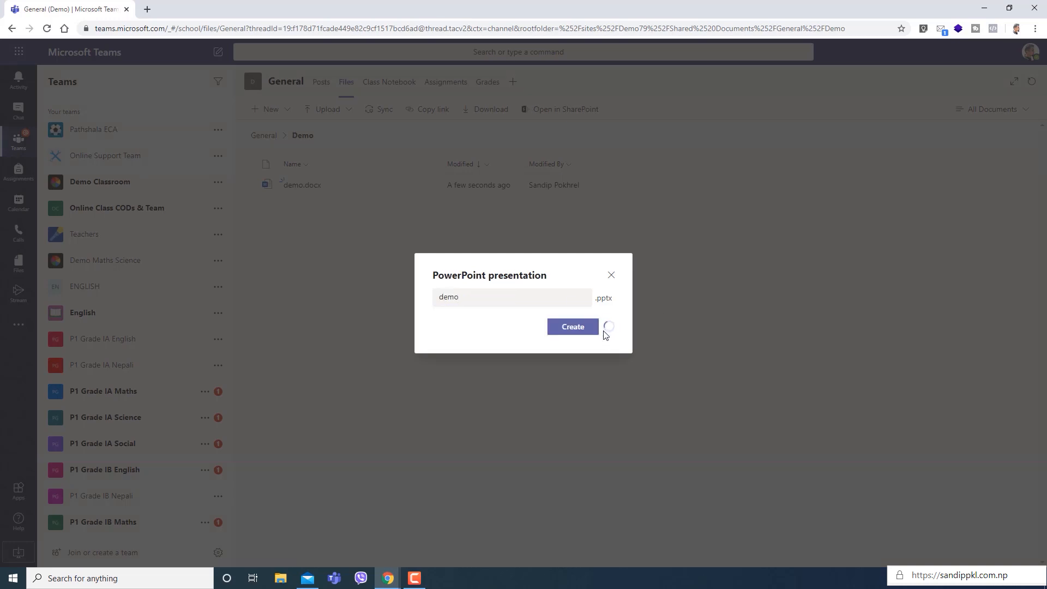
click(572, 326)
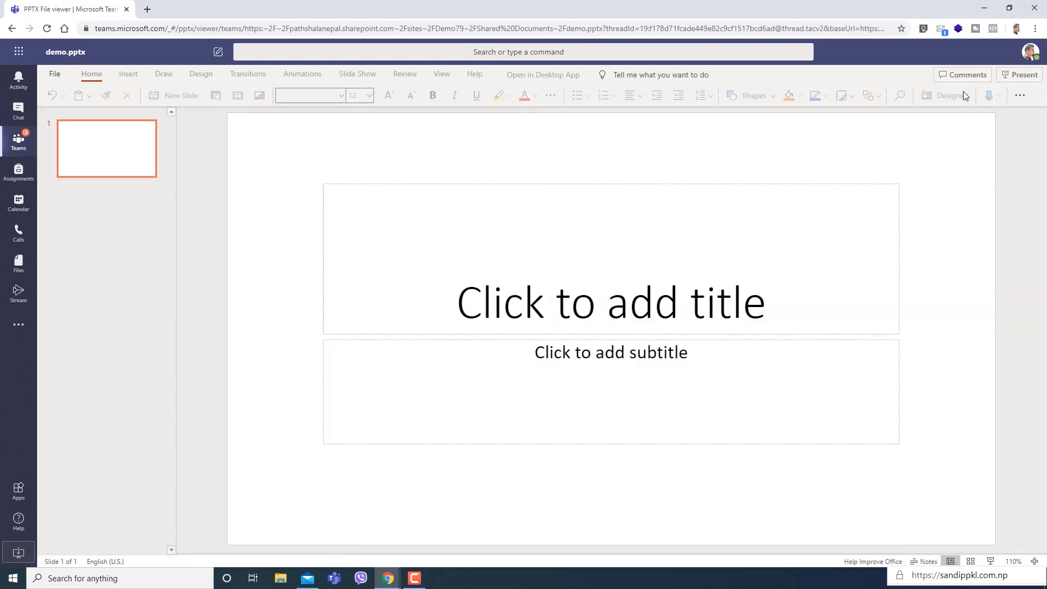
click(948, 96)
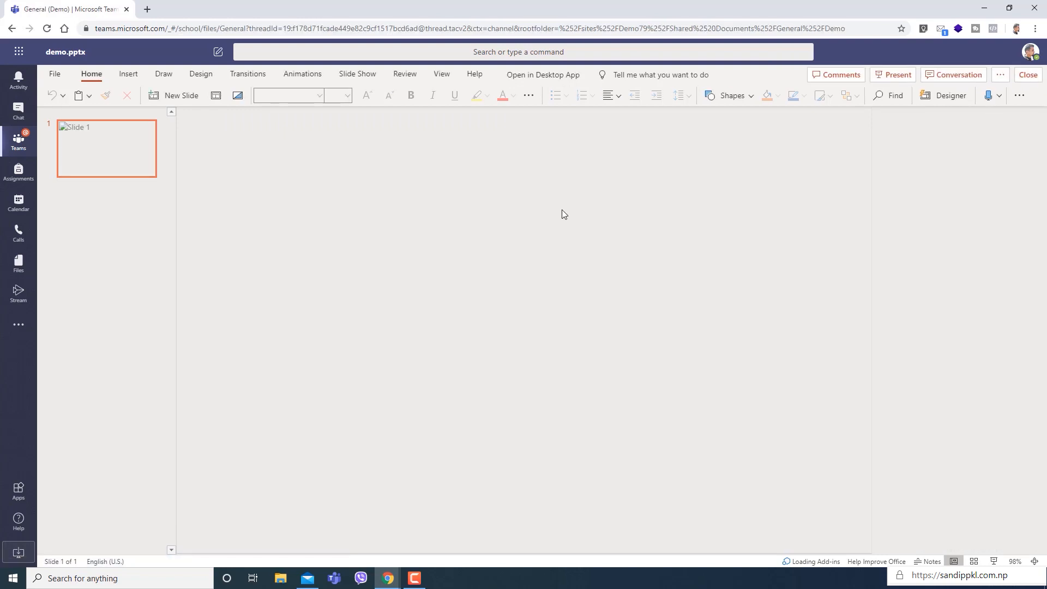
click(1027, 74)
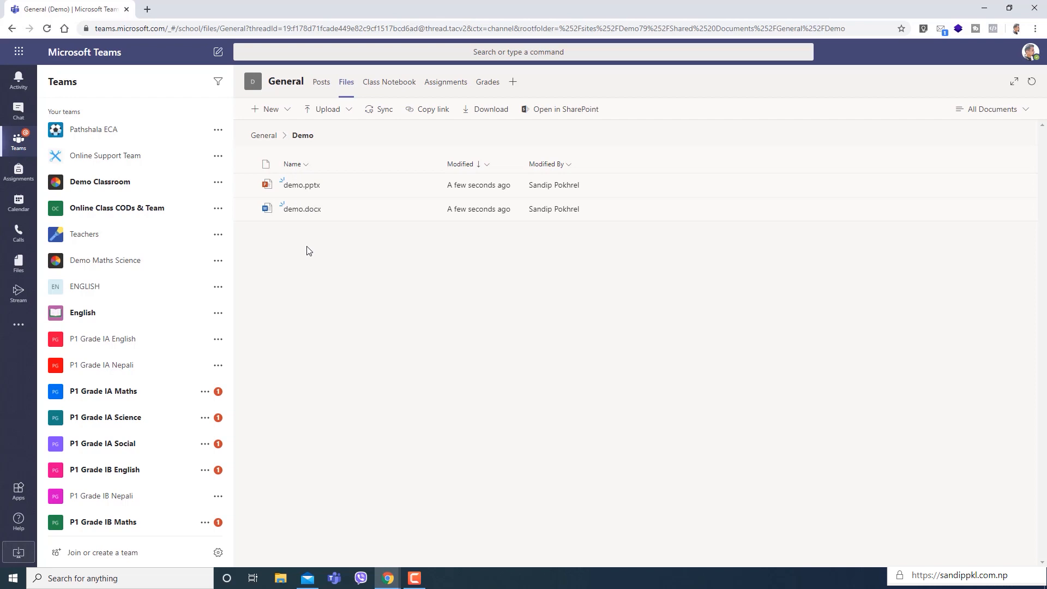
mouse_move(309, 245)
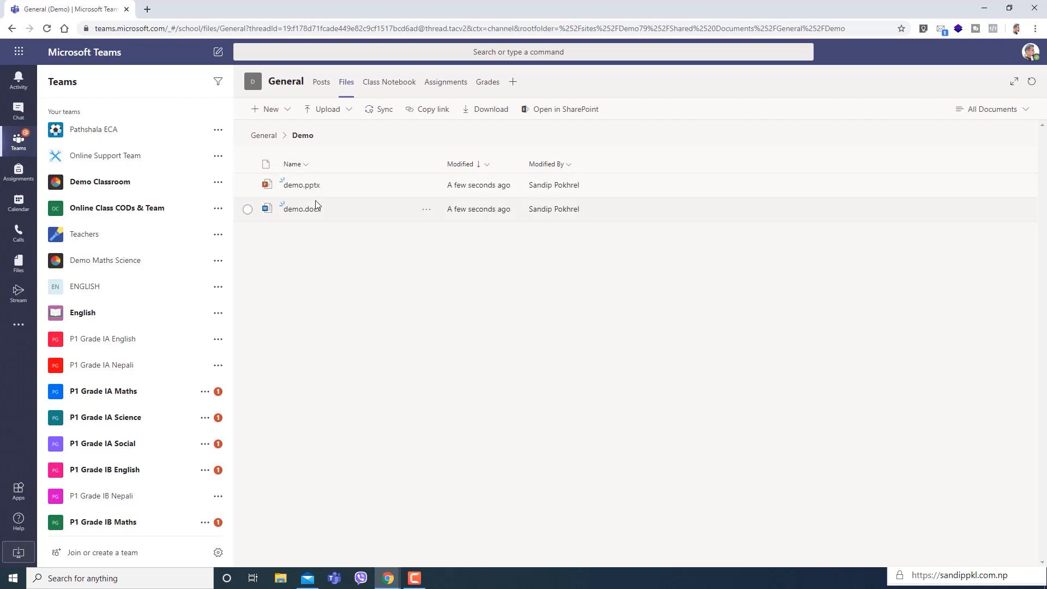
mouse_move(319, 208)
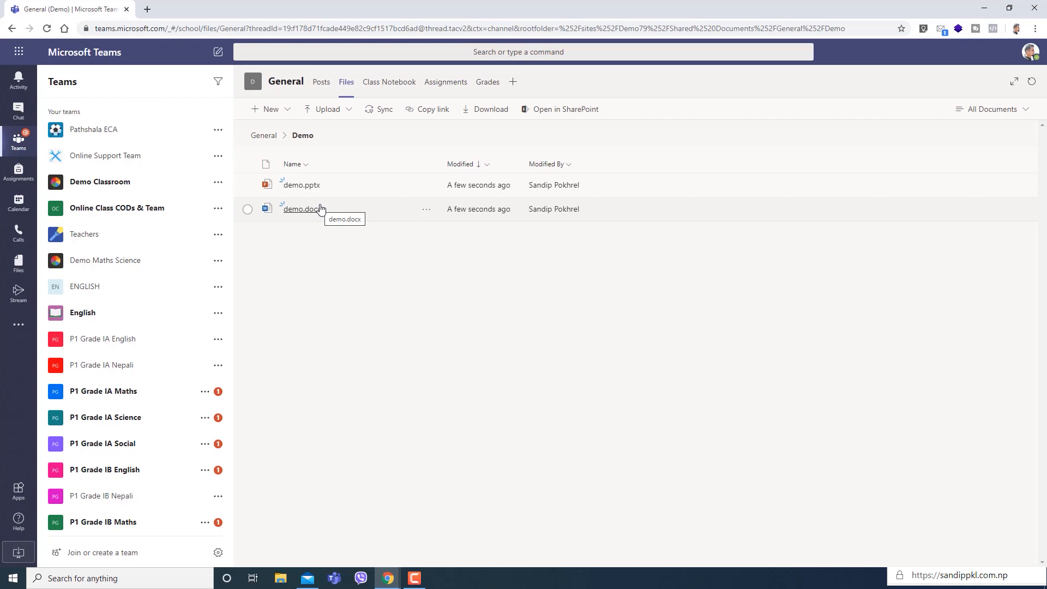
mouse_move(386, 578)
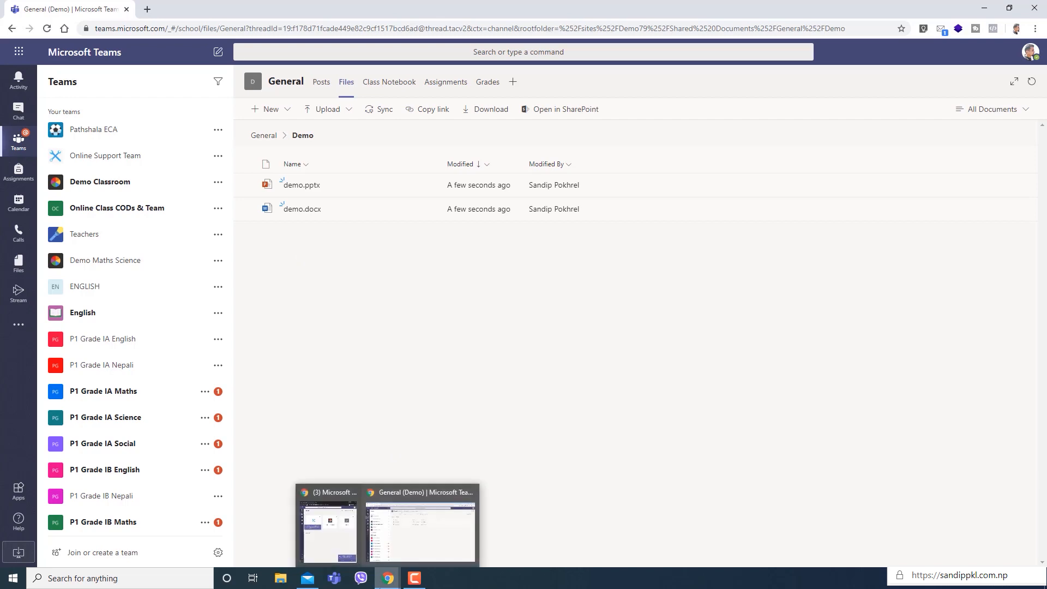
From the second account, navigate to the Demo team's General files and the Demo folder.
click(328, 531)
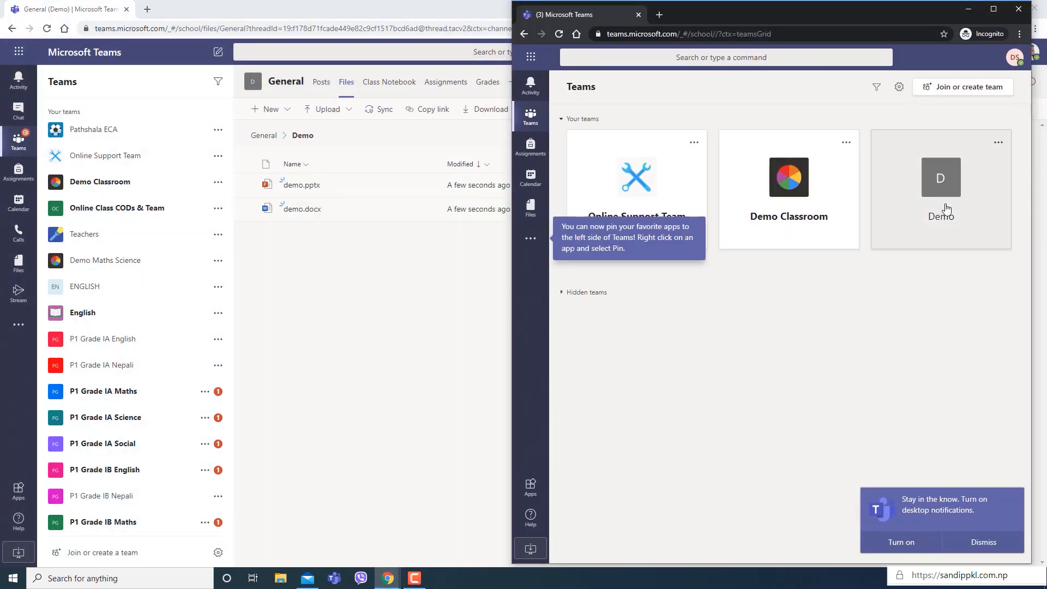
click(939, 189)
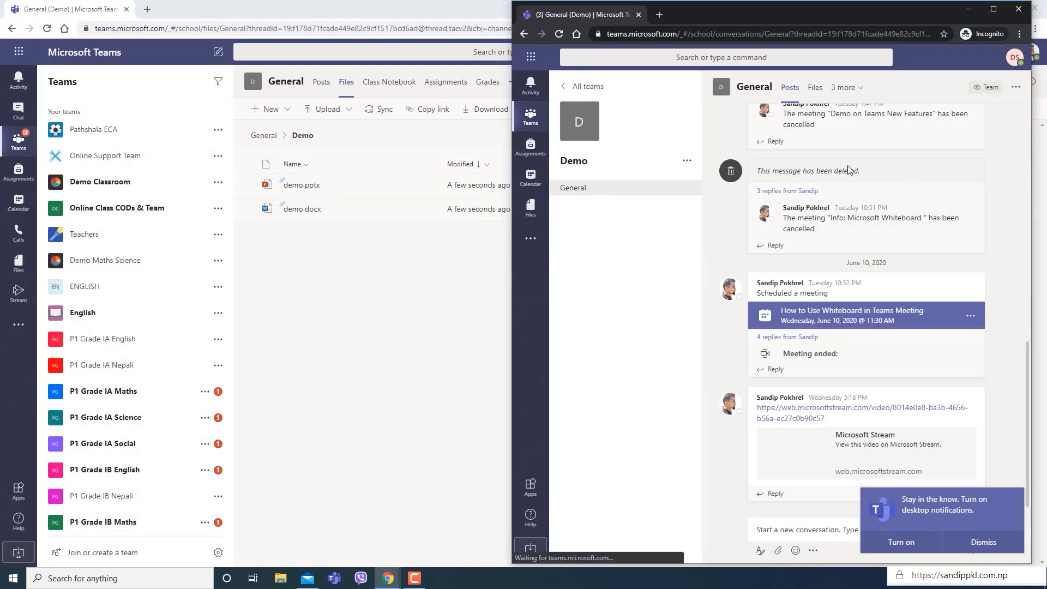
click(814, 87)
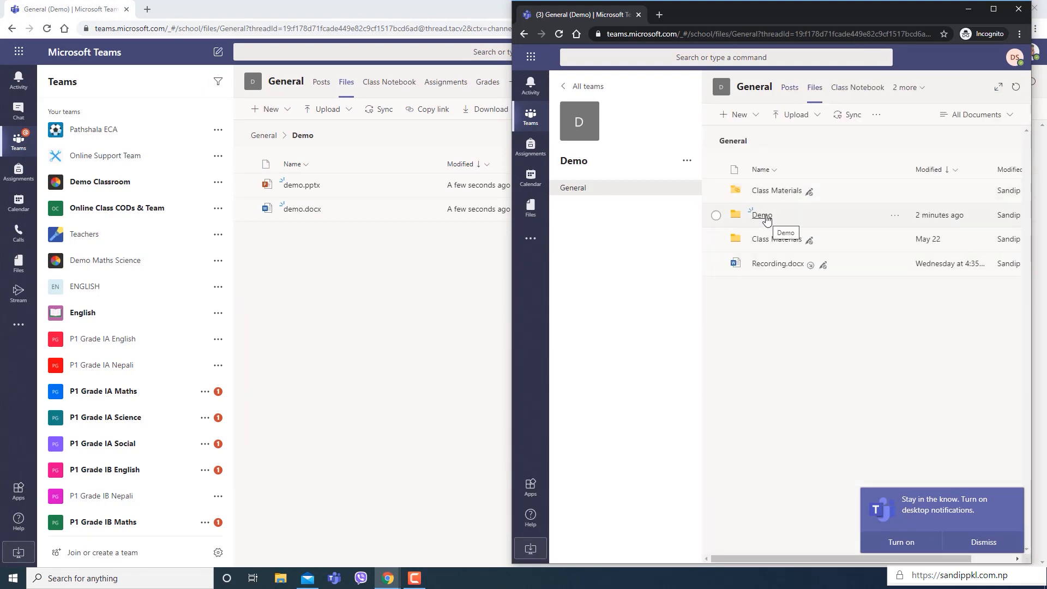
click(762, 215)
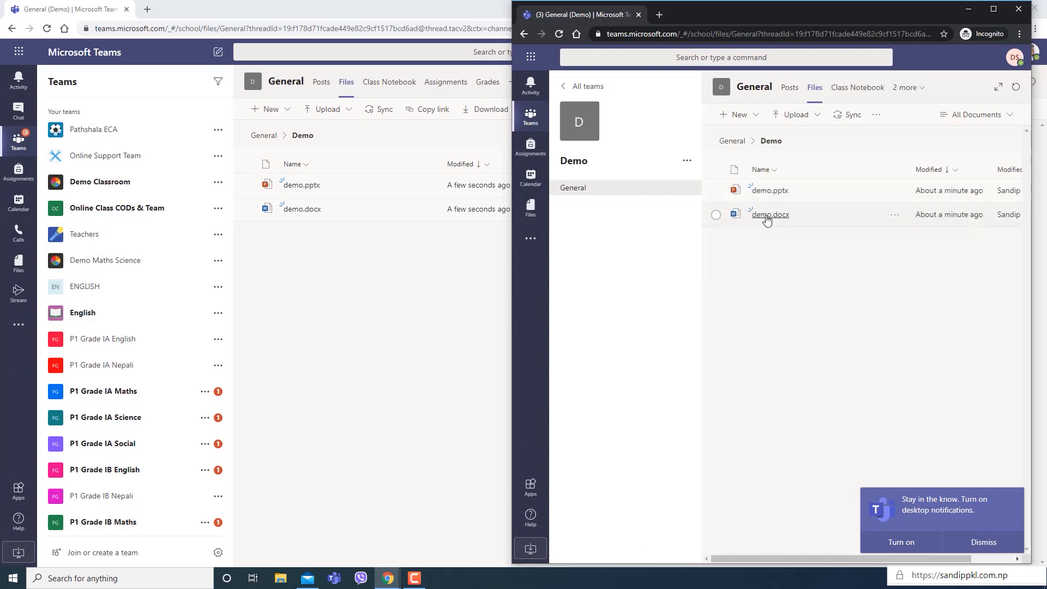
mouse_move(318, 209)
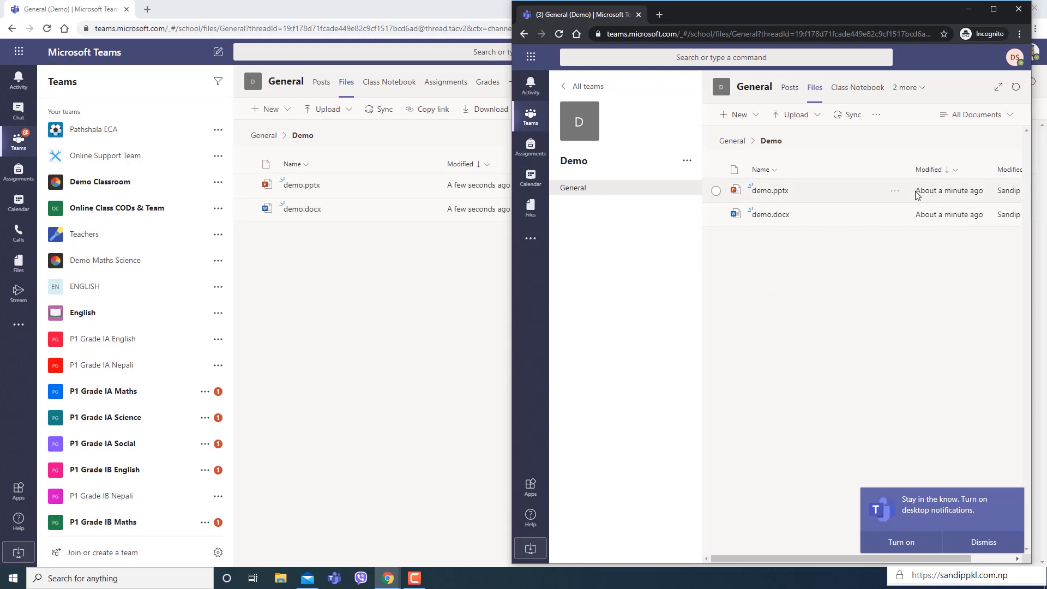
Give the demo.pptx slide the title Trial and close back to the folder.
click(769, 190)
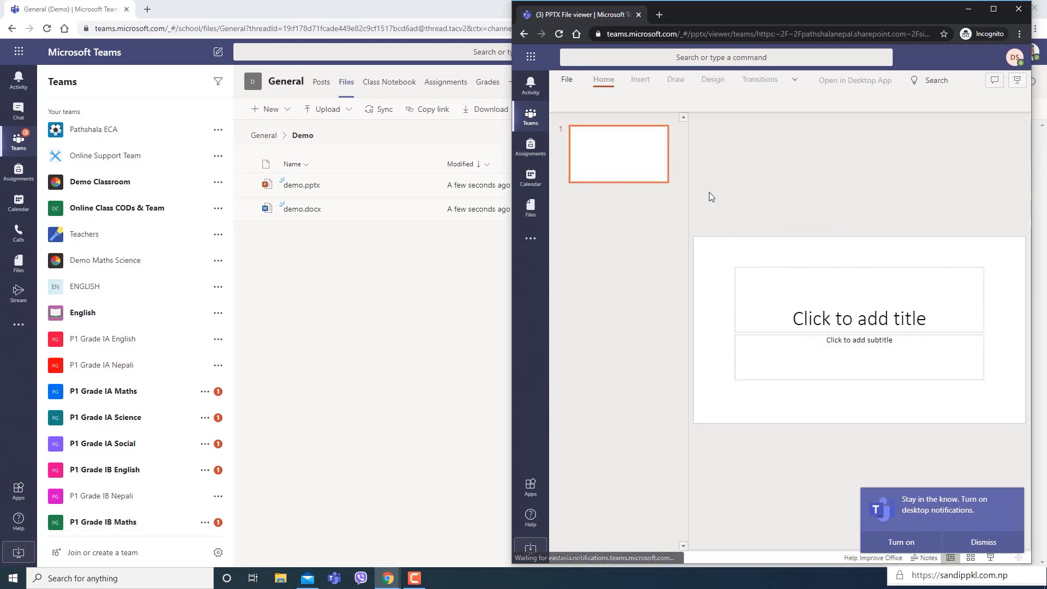
click(859, 318)
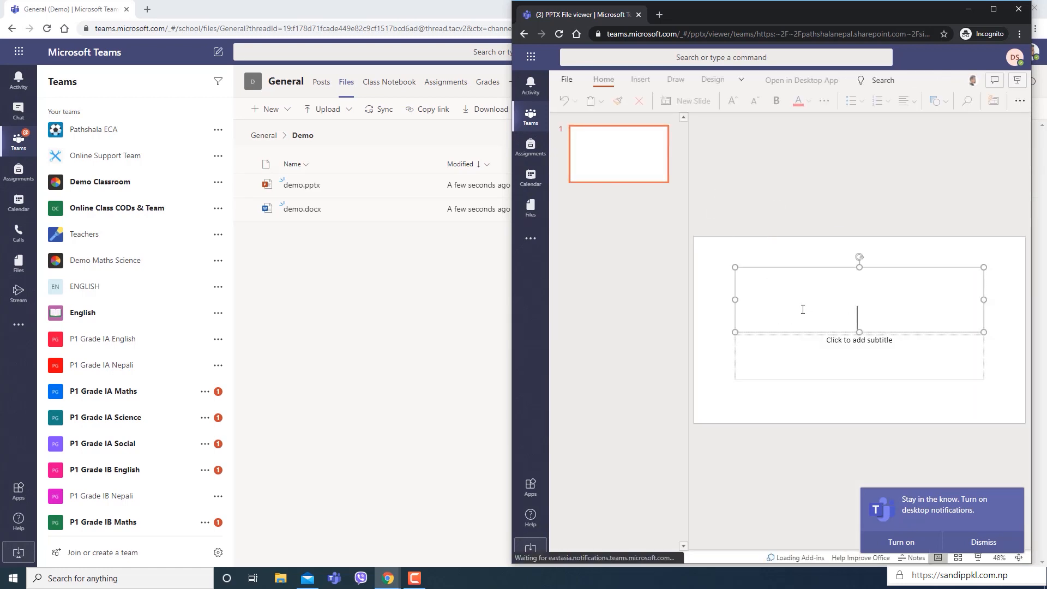
text(Tr)
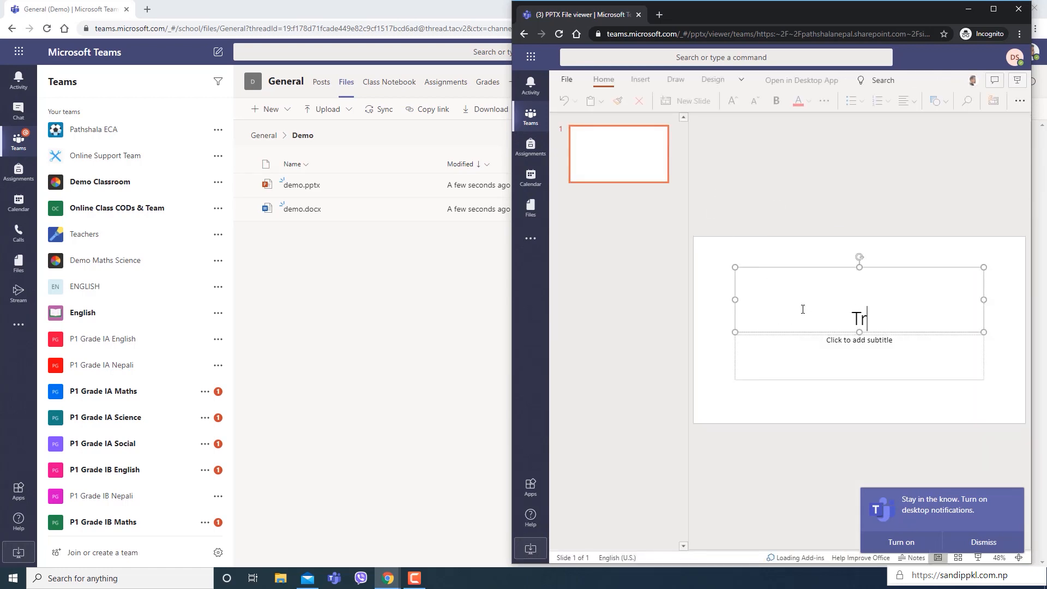
text(ial)
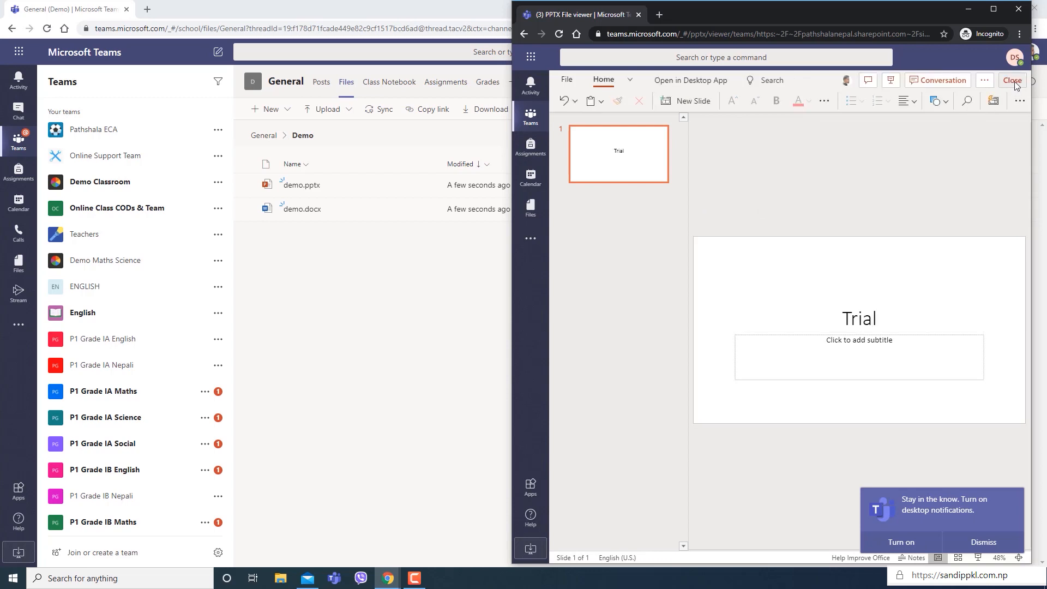
click(1012, 80)
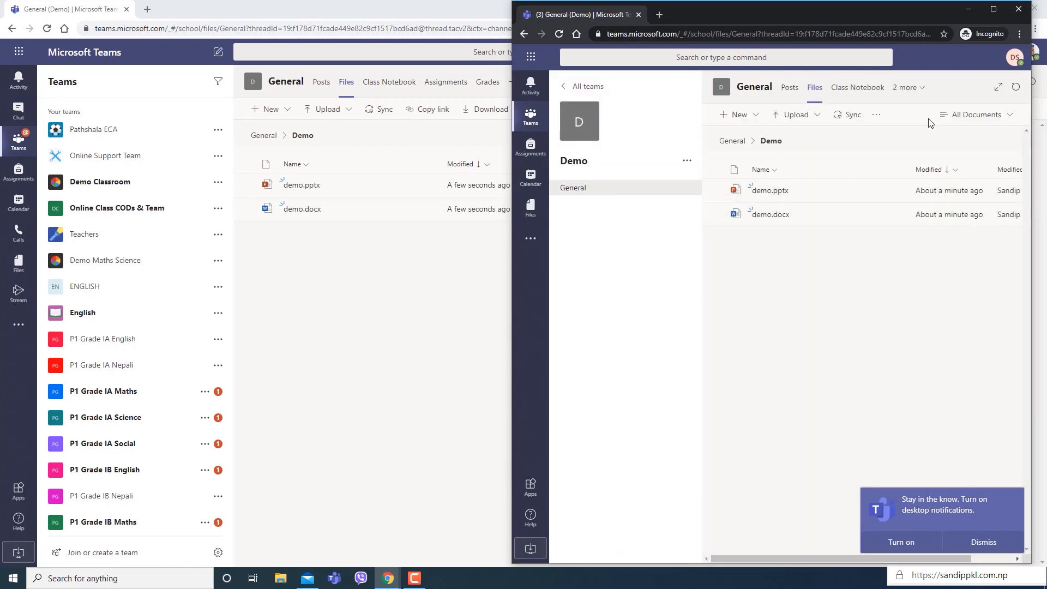
mouse_move(358, 274)
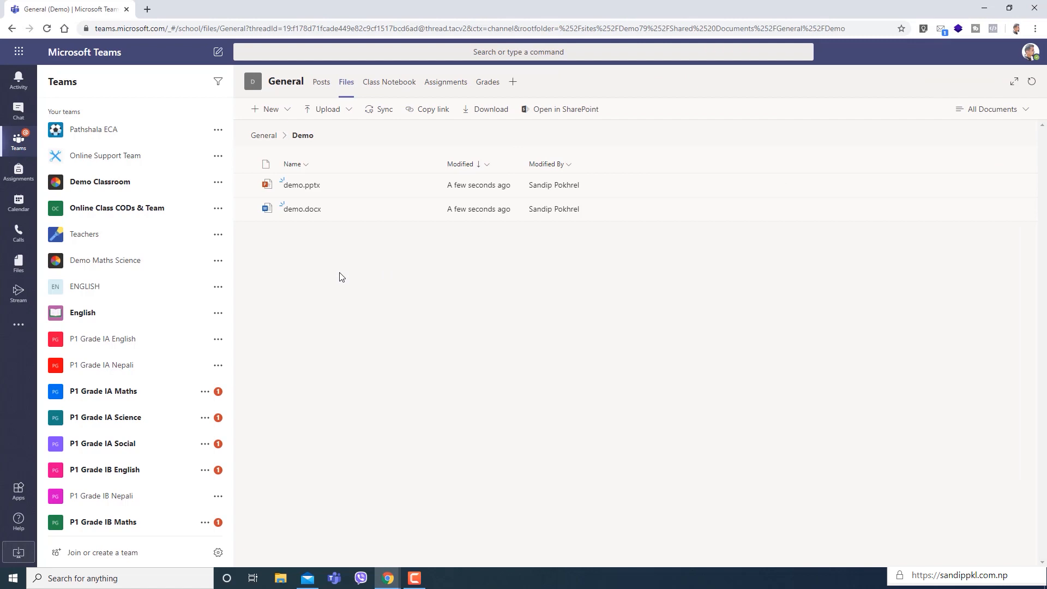
mouse_move(305, 189)
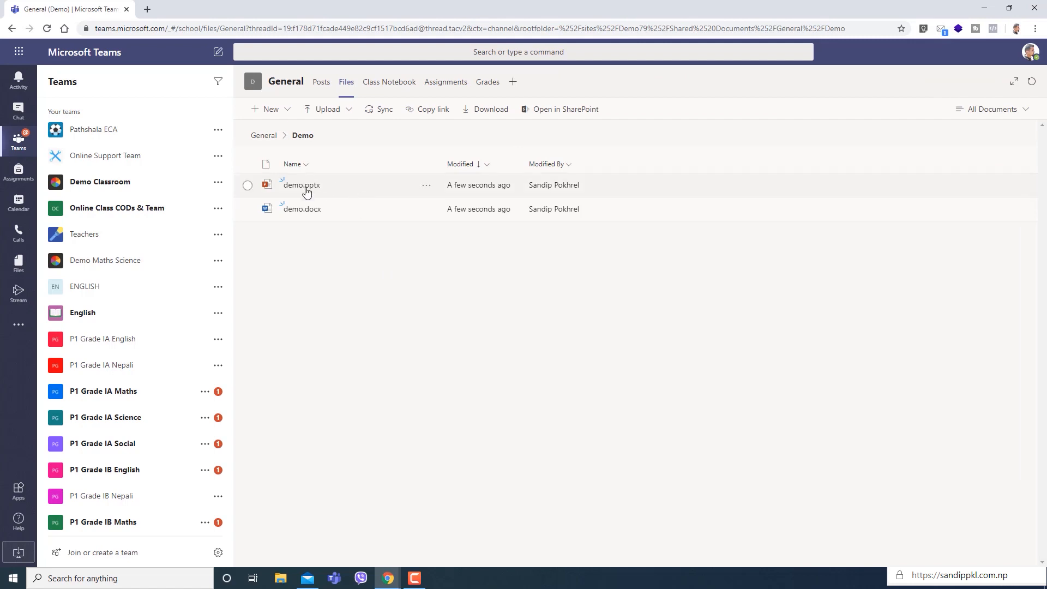
mouse_move(427, 189)
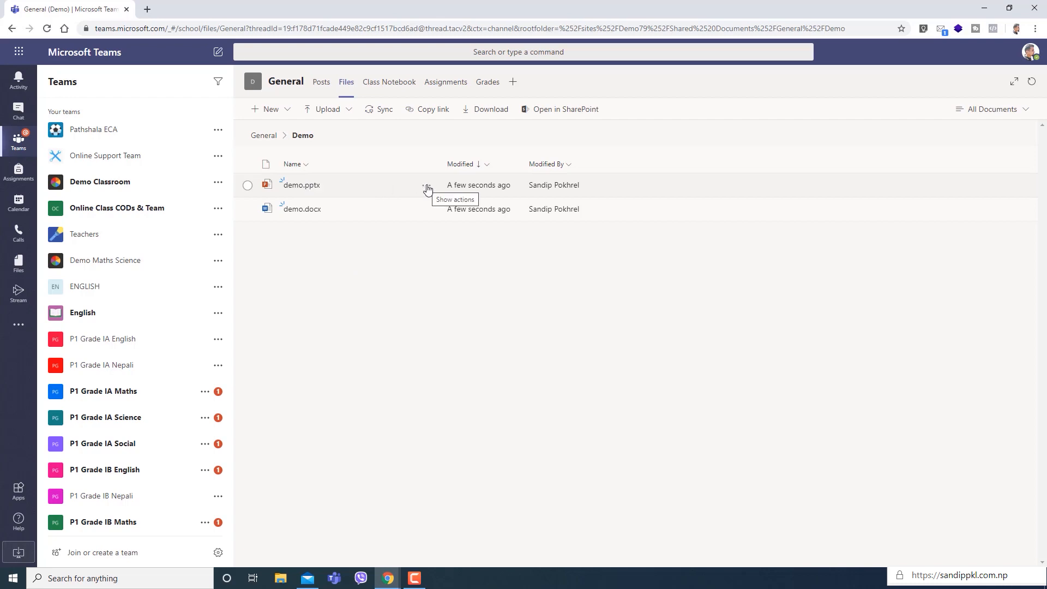
mouse_move(578, 114)
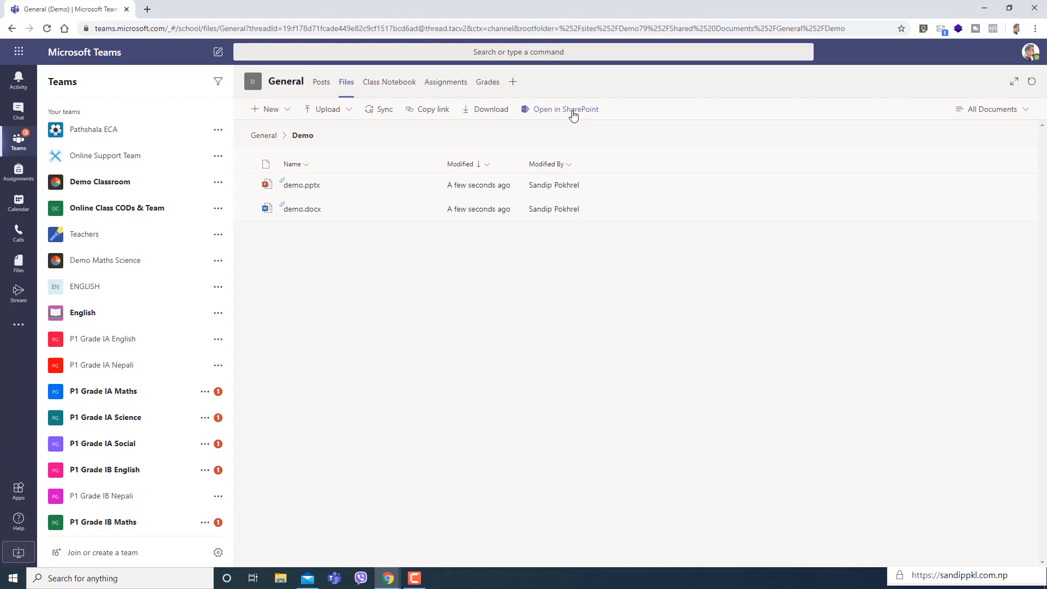
click(247, 185)
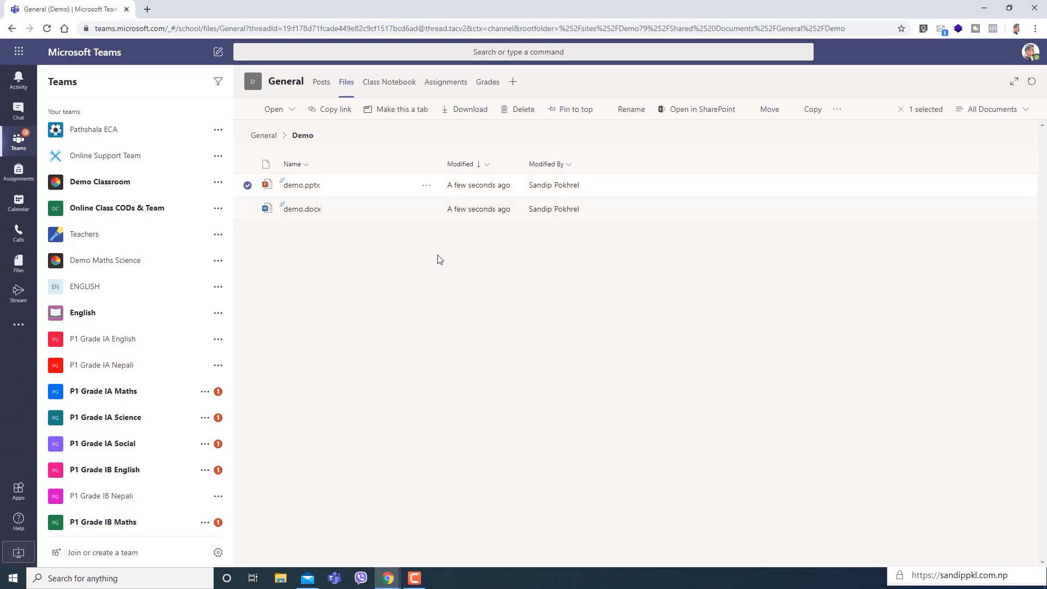
click(426, 186)
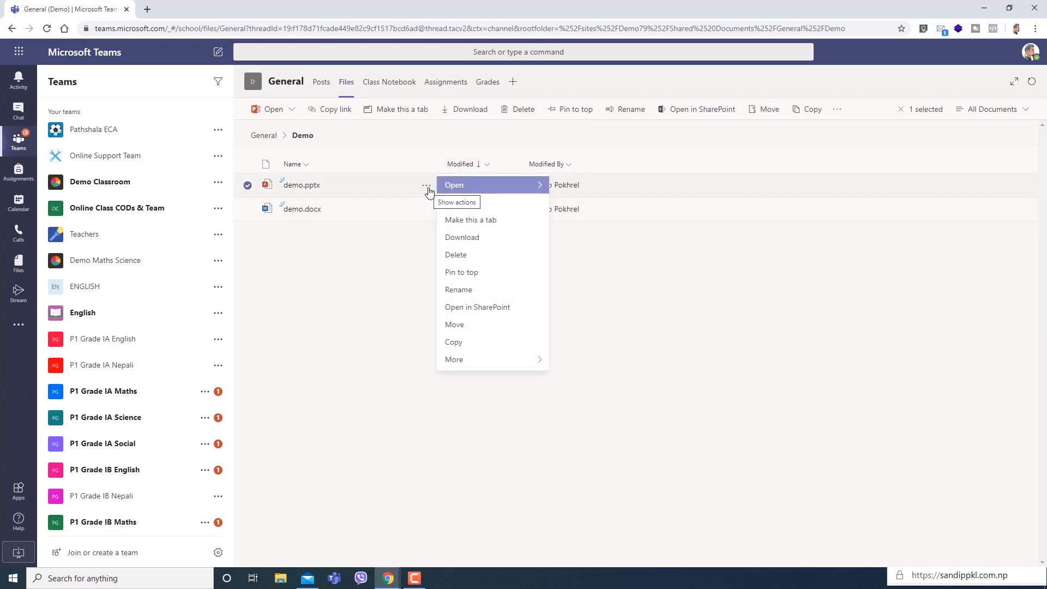
mouse_move(476, 306)
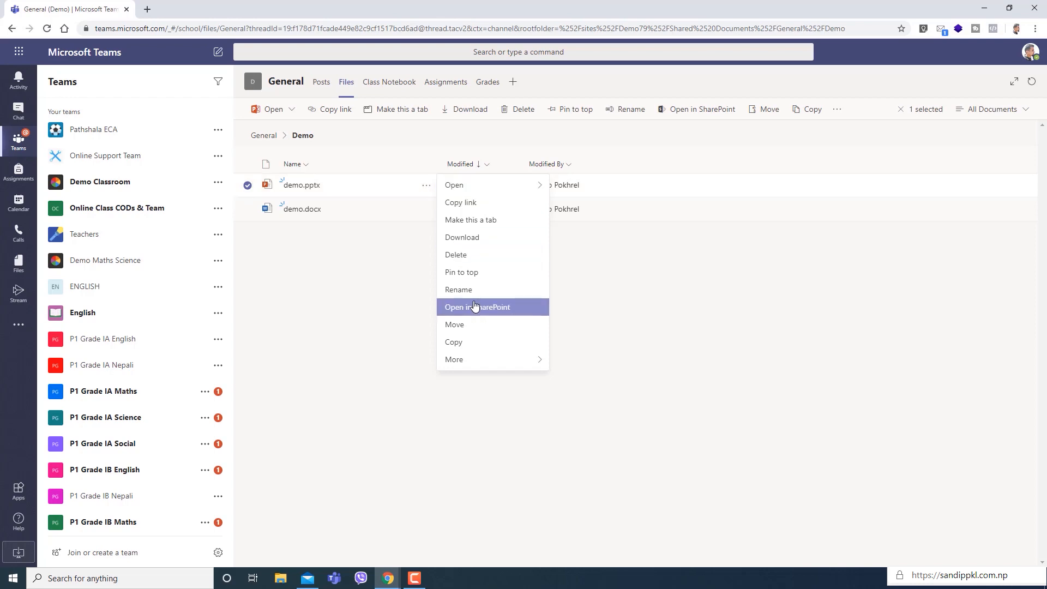
mouse_move(384, 277)
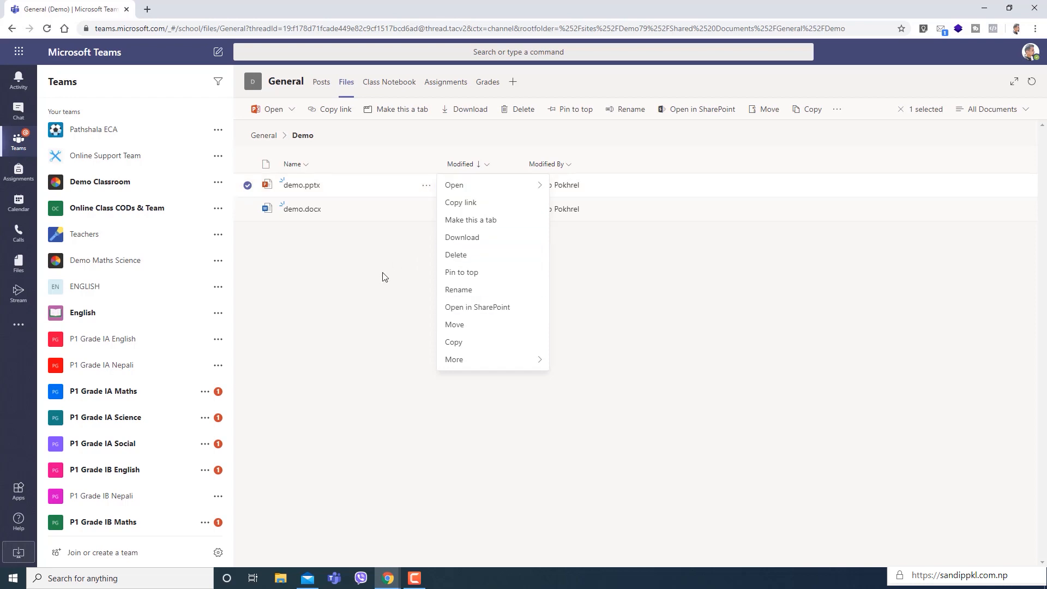
click(384, 275)
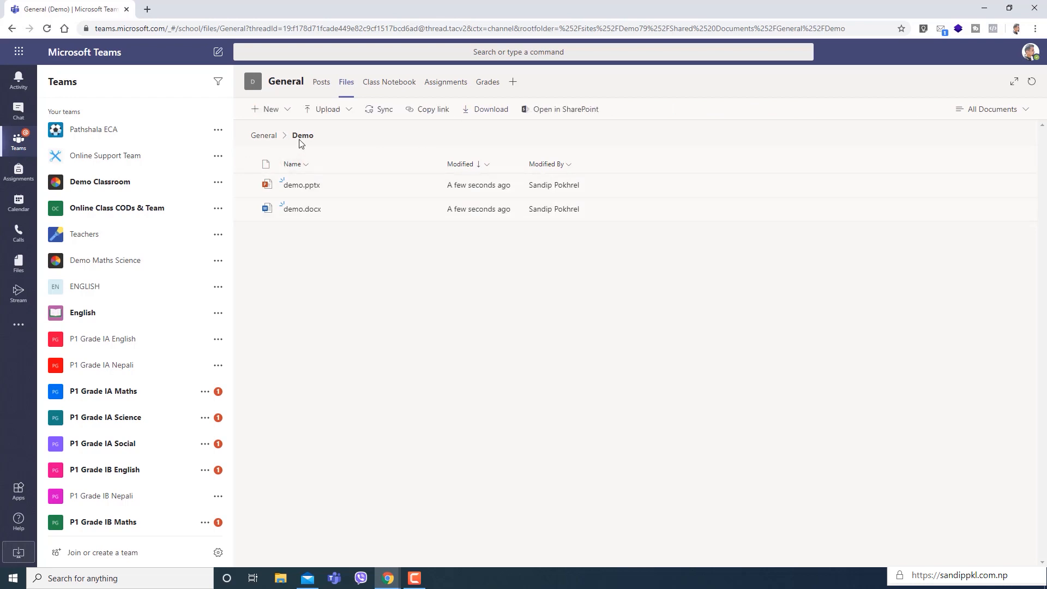
mouse_move(576, 131)
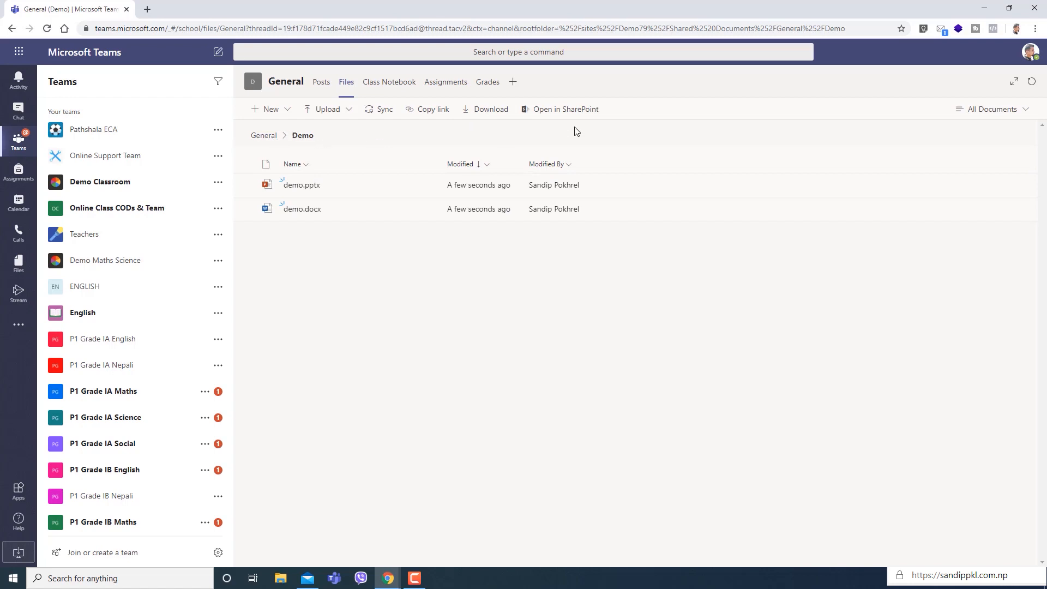
View the General folder in SharePoint and show the Demo folder's actions list.
click(566, 109)
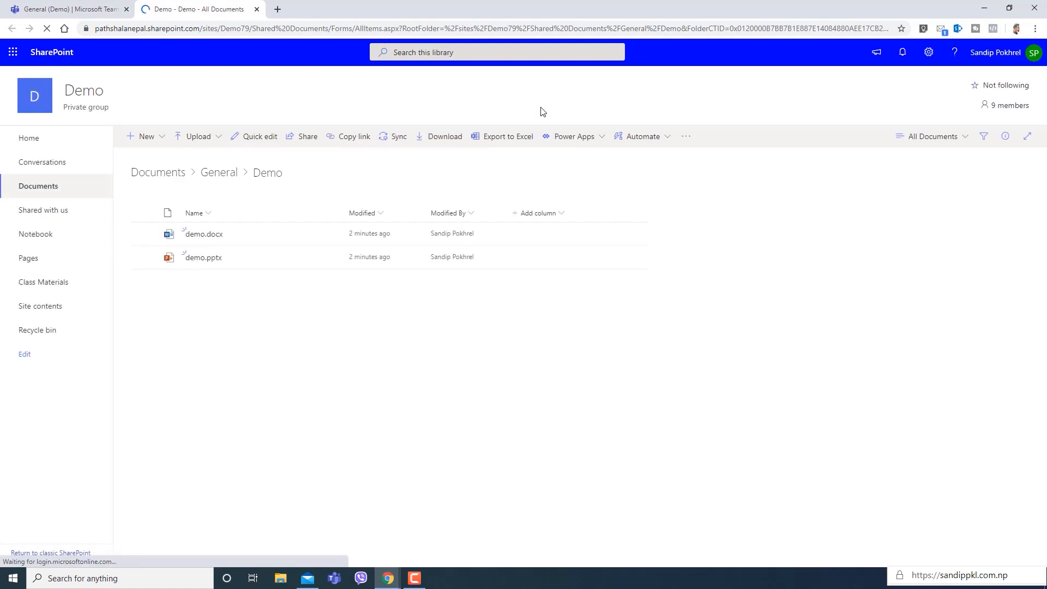
mouse_move(440, 153)
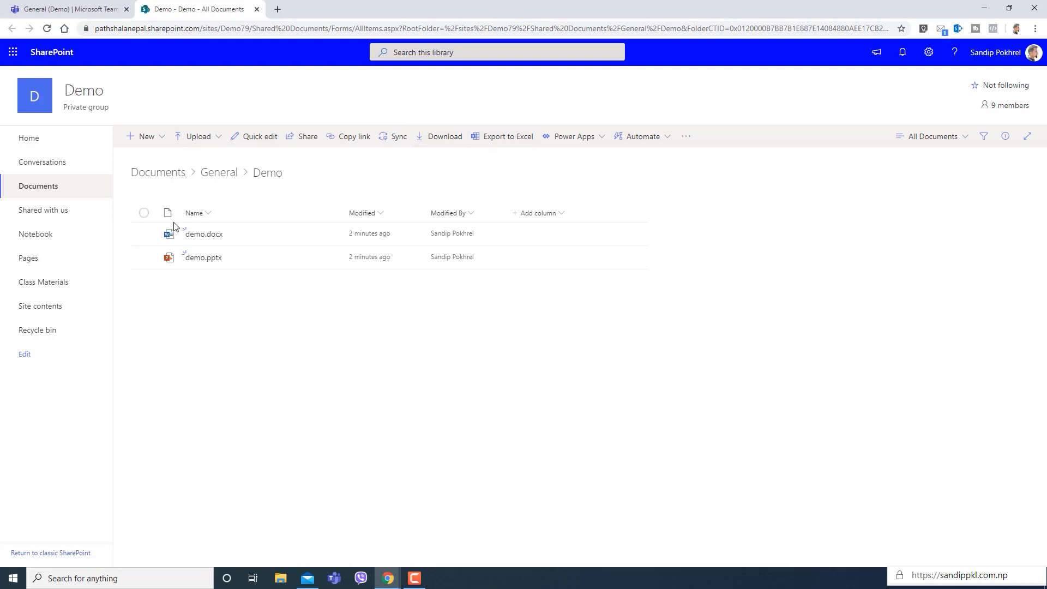
click(218, 172)
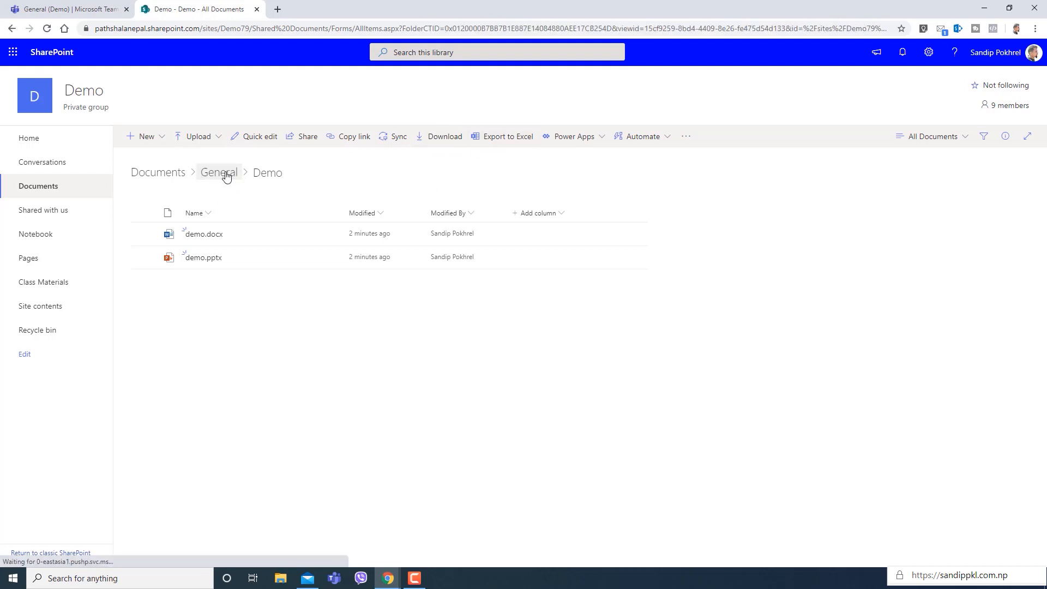
click(218, 172)
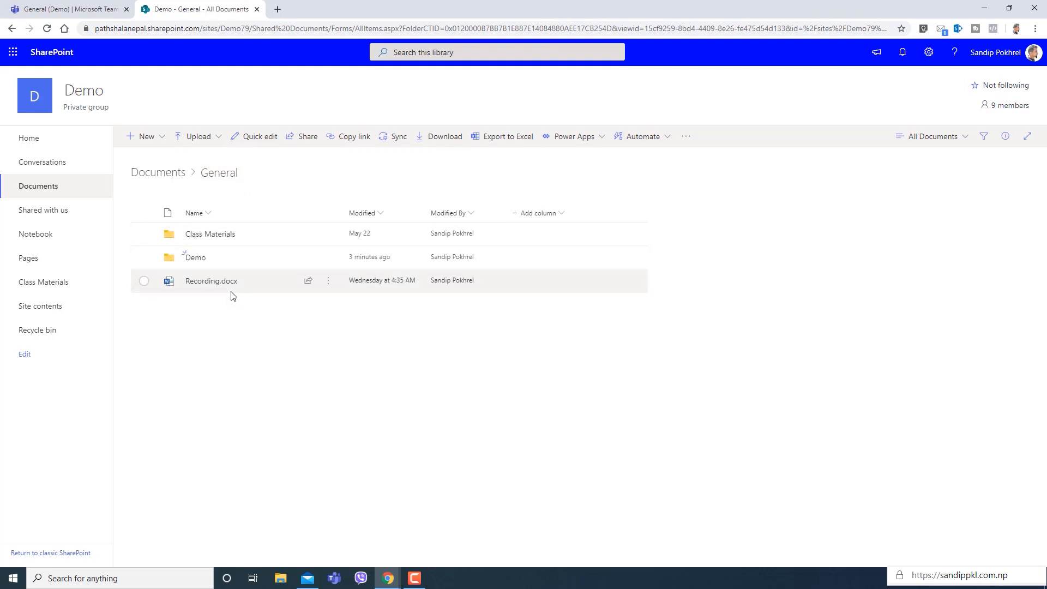
mouse_move(327, 258)
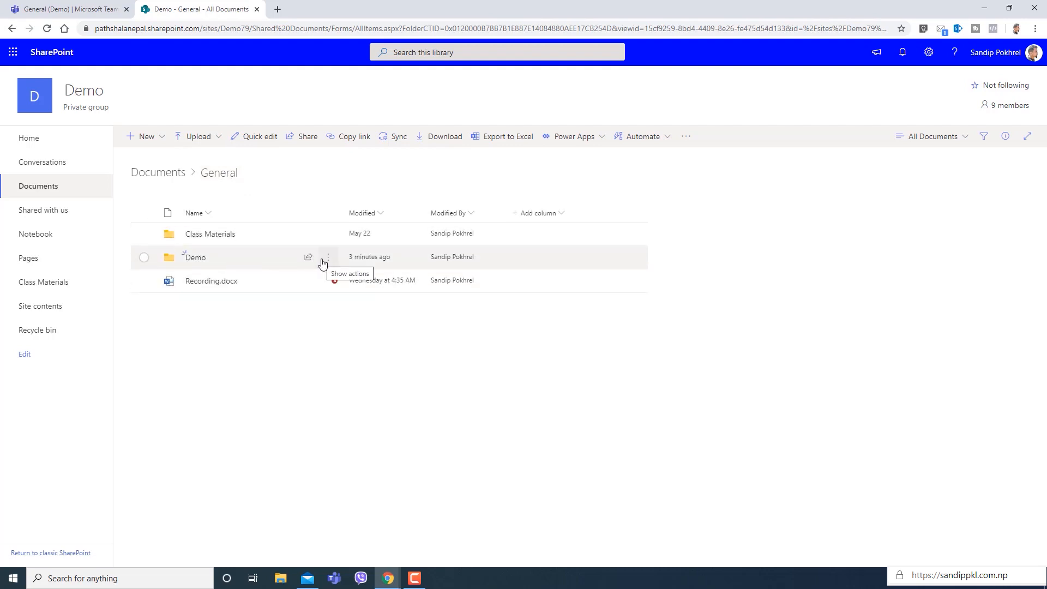
click(326, 257)
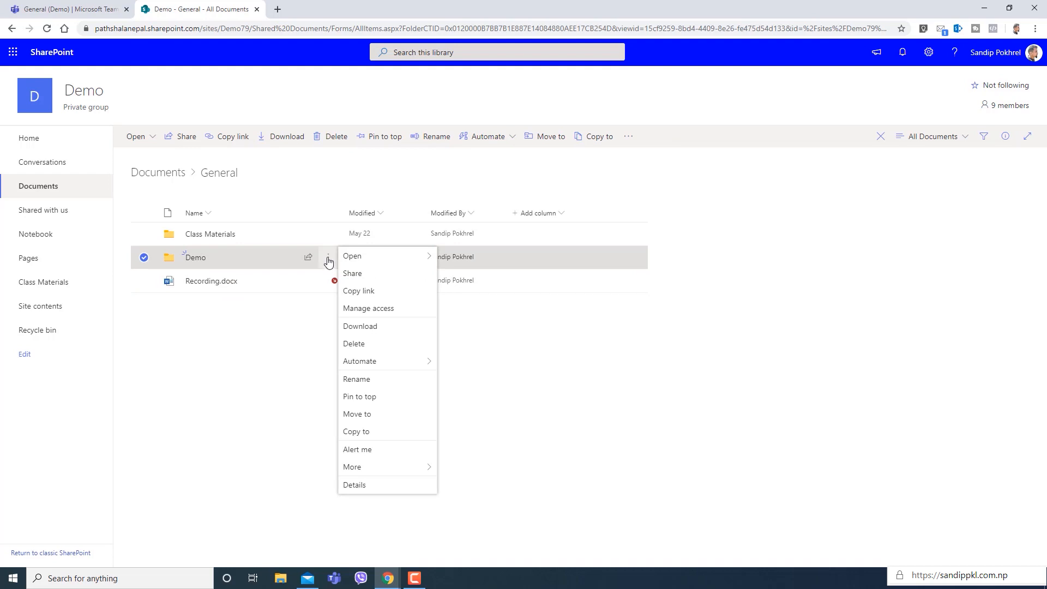
mouse_move(373, 277)
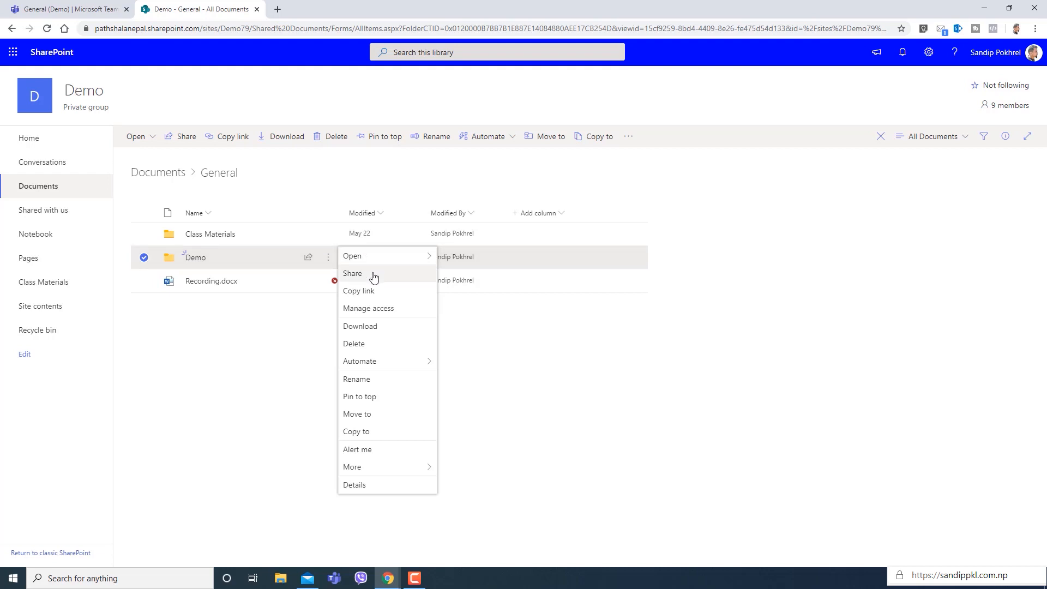
mouse_move(367, 308)
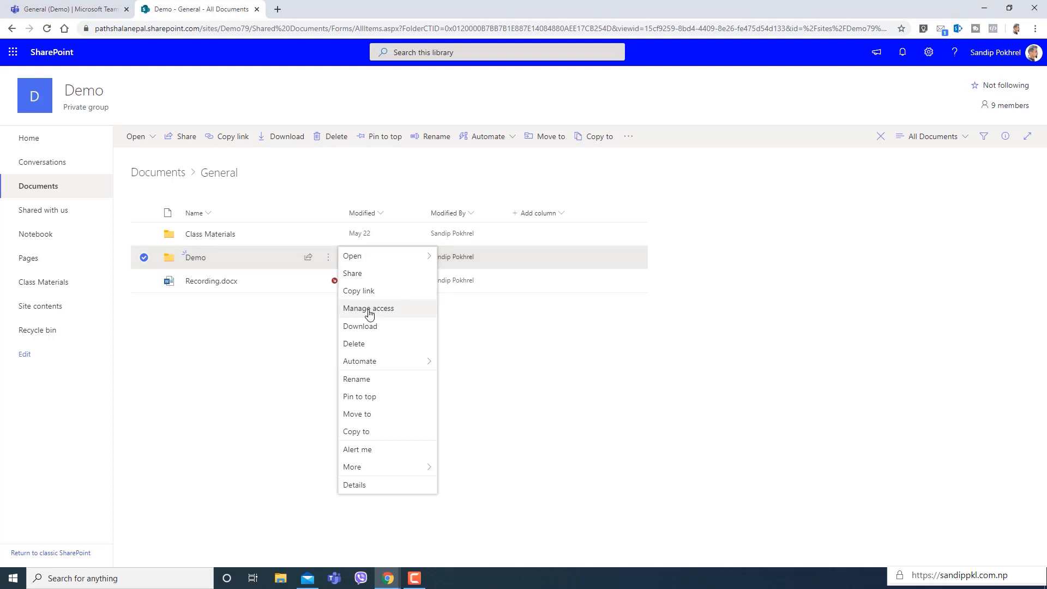
In Manage Access, keep Demo Visitors and Demo Members on Can view for the Demo folder.
click(368, 308)
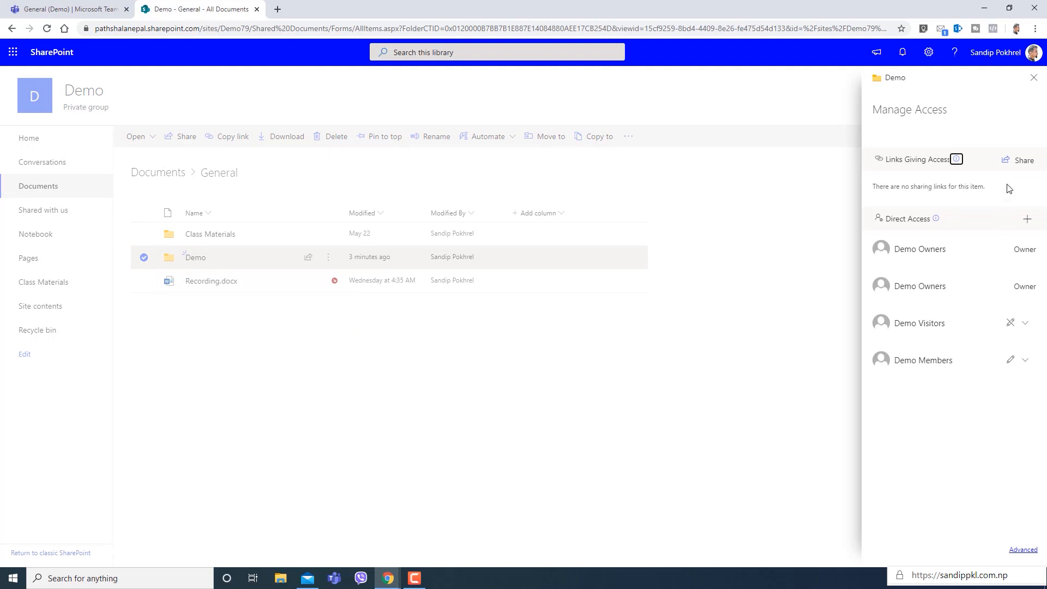
mouse_move(995, 396)
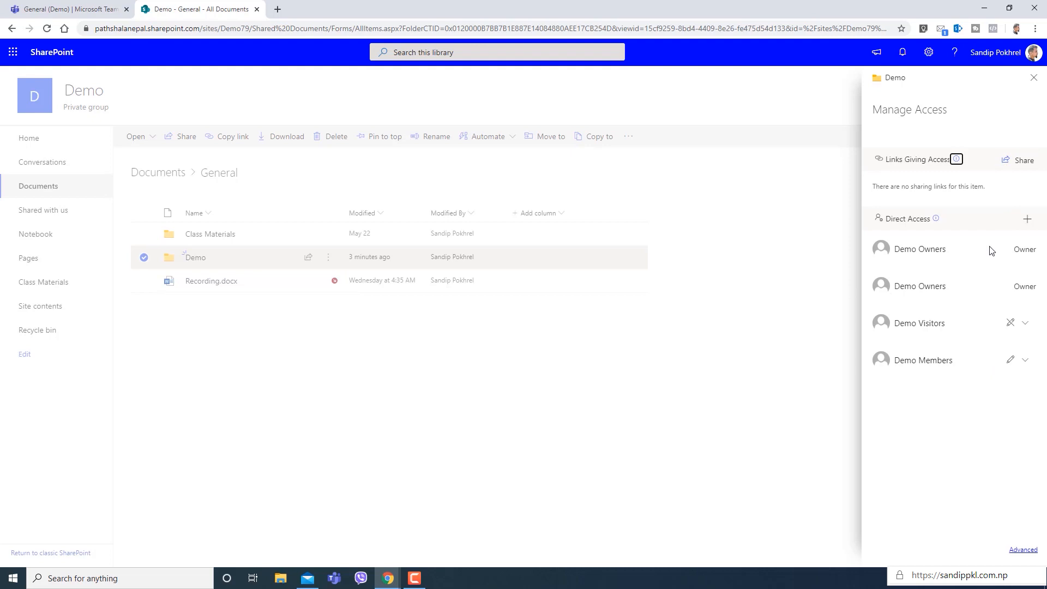
mouse_move(986, 380)
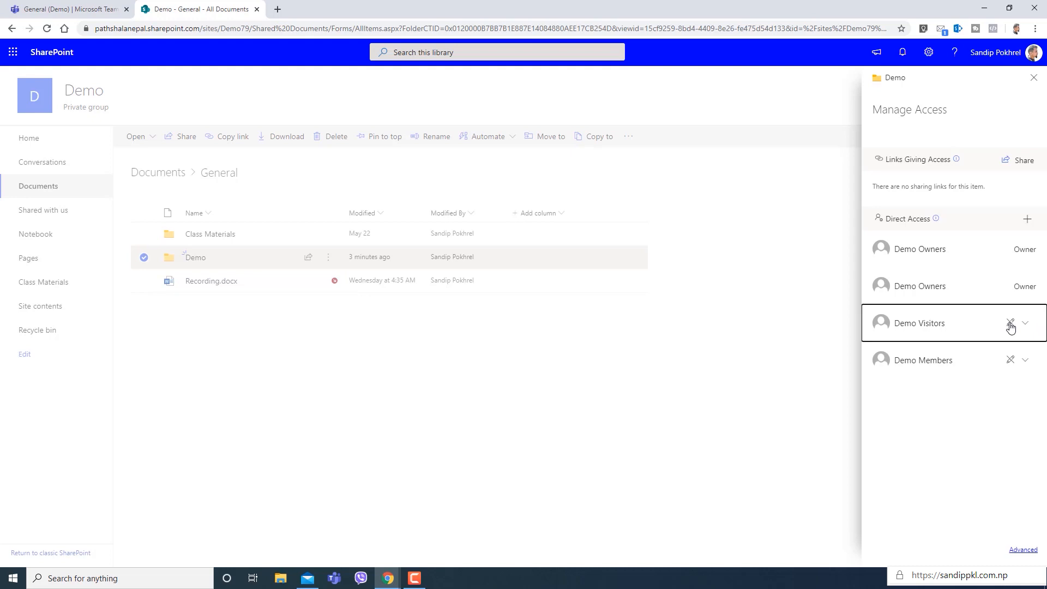
click(1025, 323)
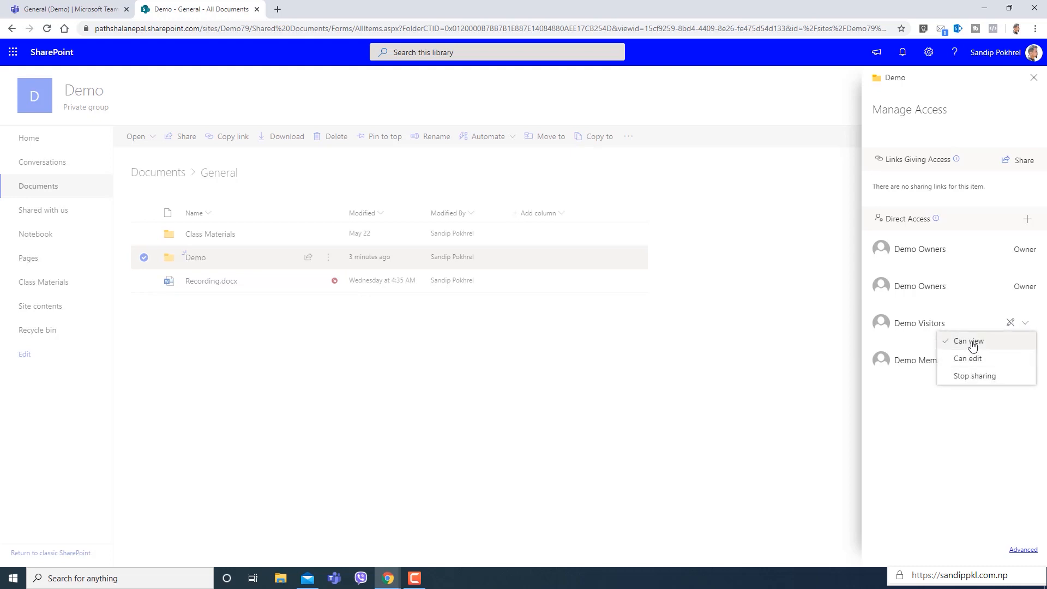
click(967, 341)
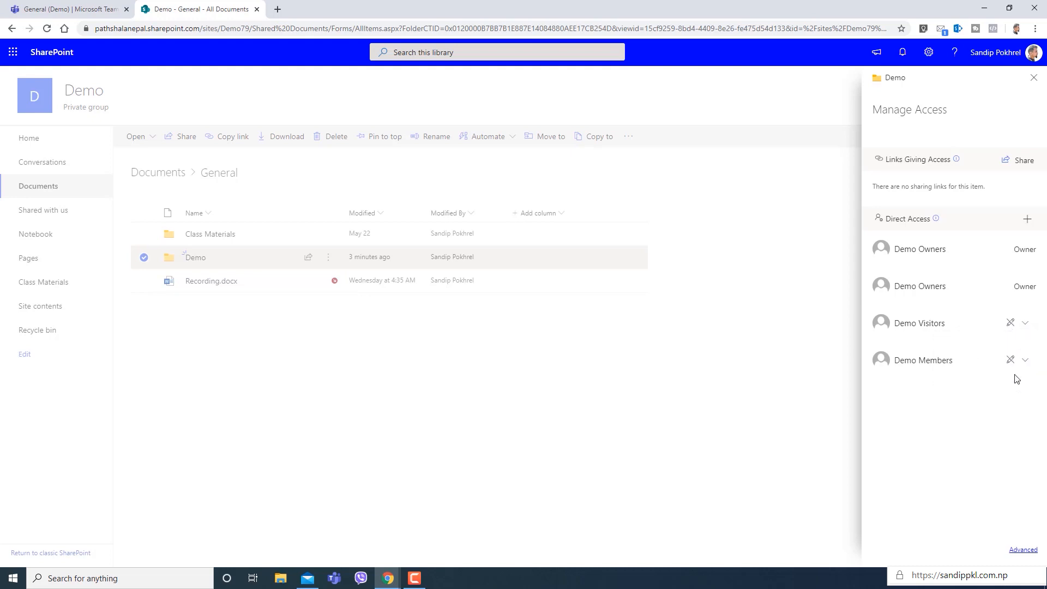
click(1025, 359)
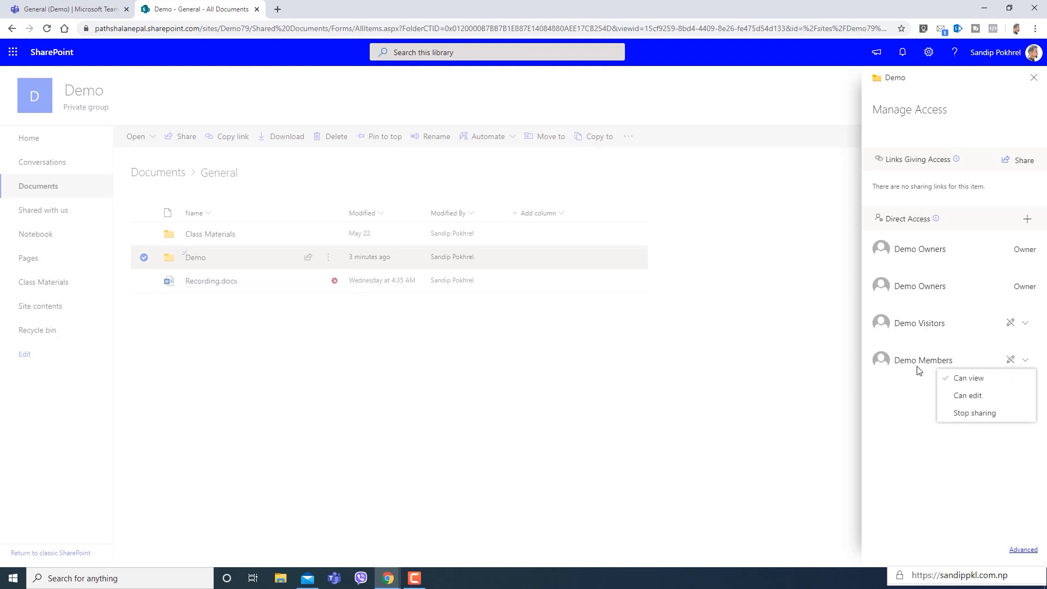
click(968, 395)
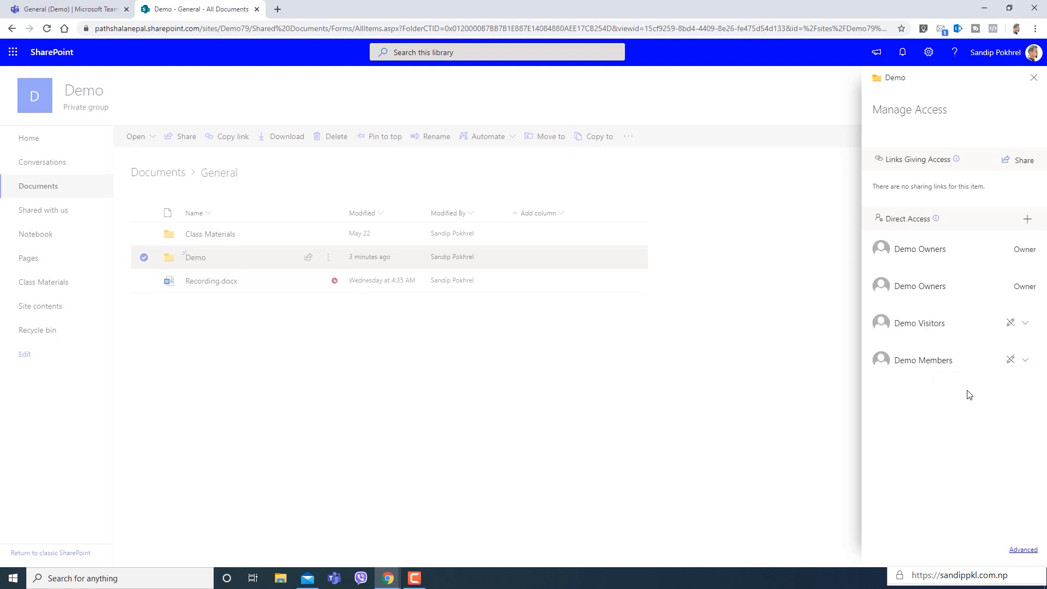
mouse_move(917, 235)
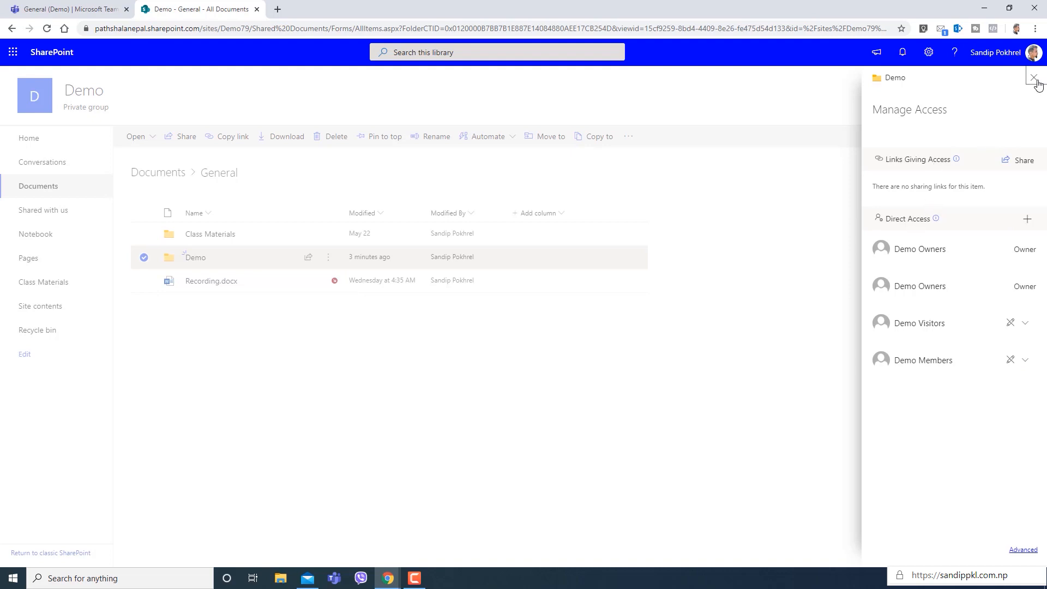
Show the Manage Access pane for demo.docx inside the Demo folder, listing visitors and members as view-only.
click(1037, 79)
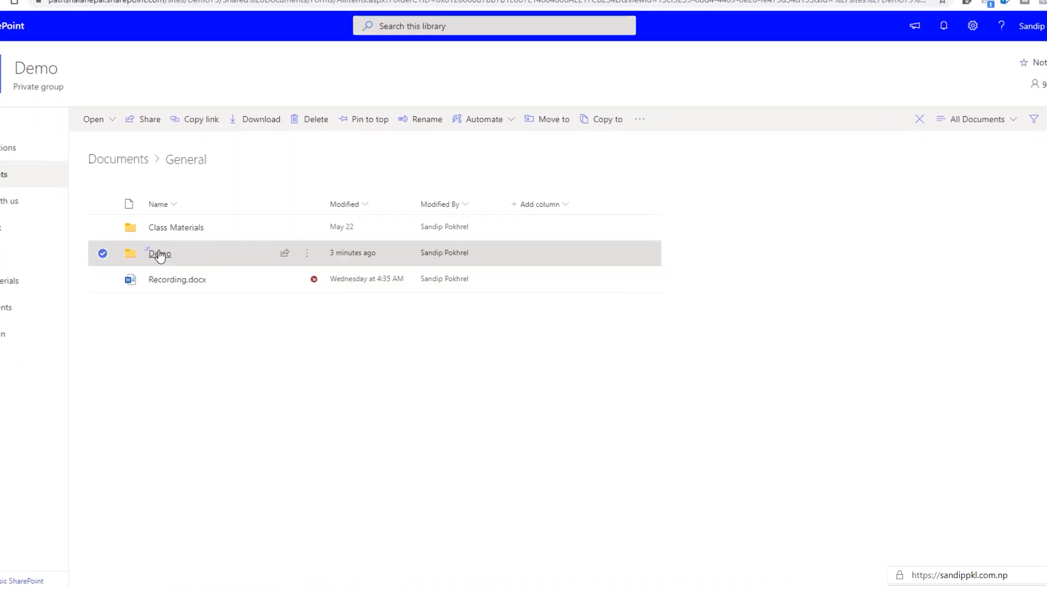
click(160, 253)
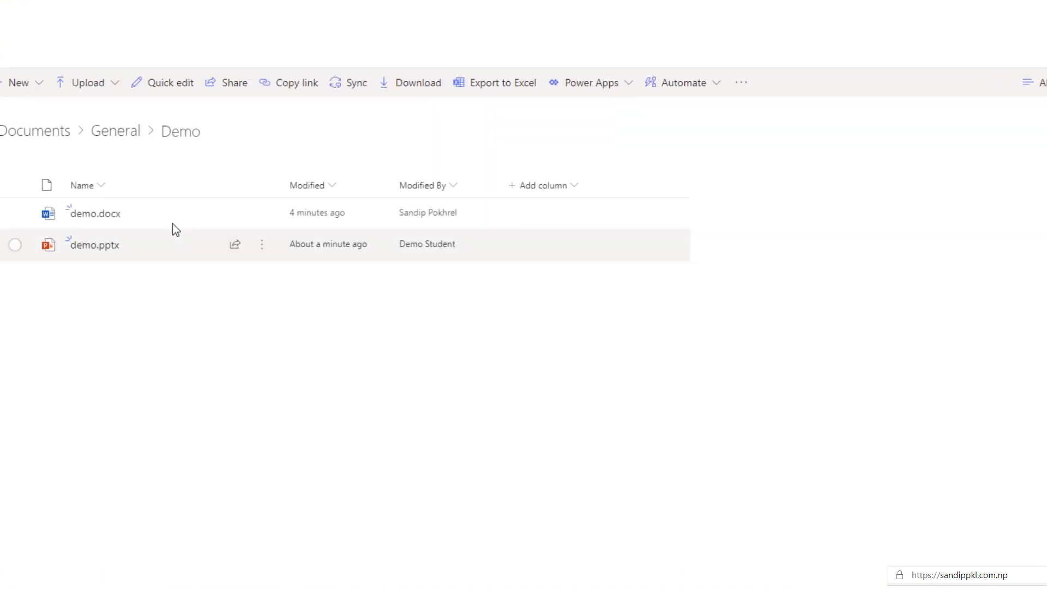
click(262, 213)
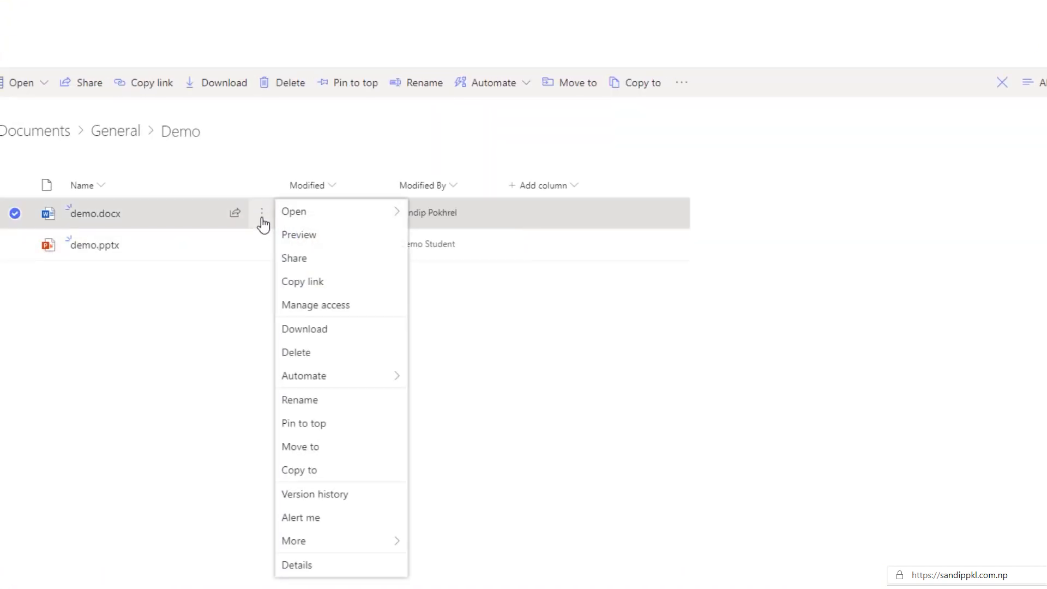
mouse_move(234, 220)
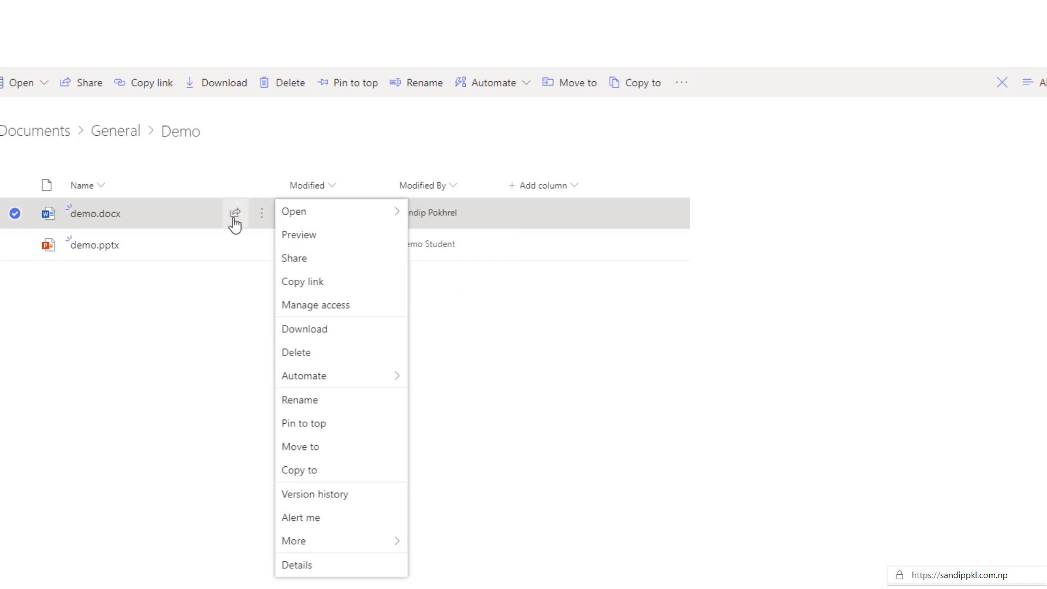
mouse_move(261, 212)
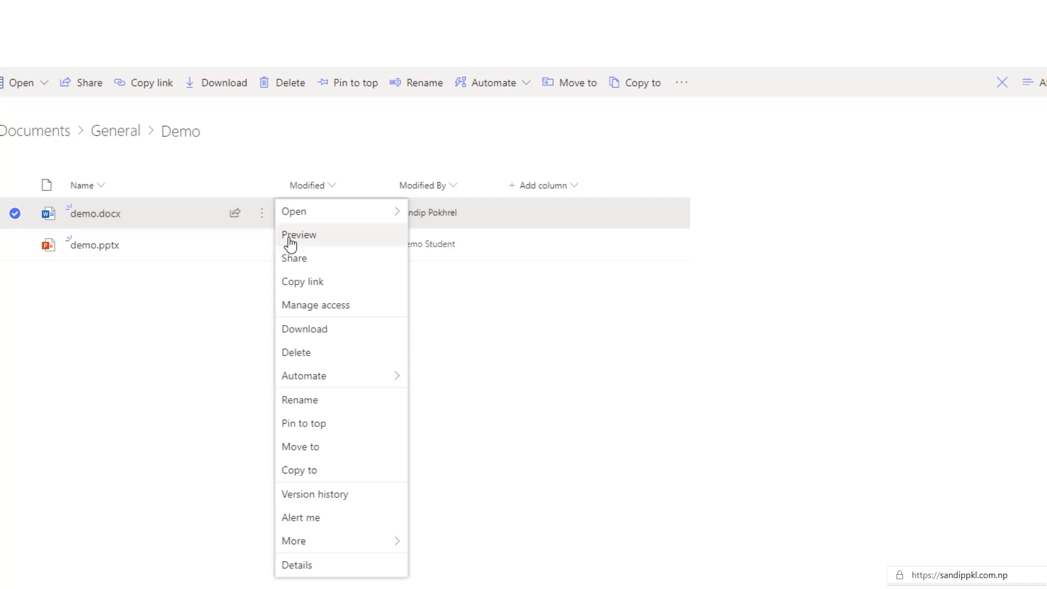
click(315, 304)
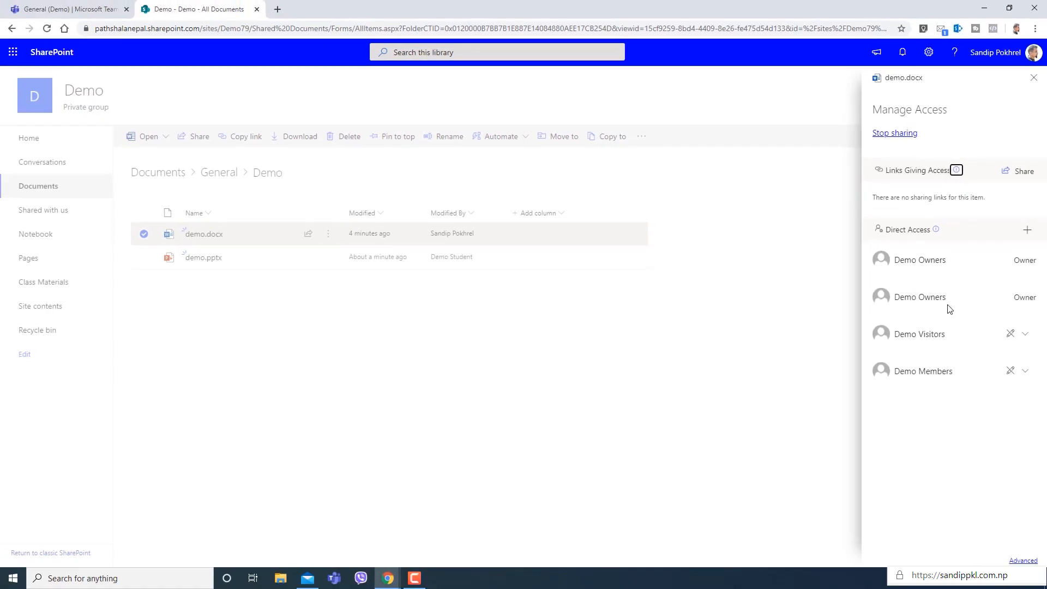
mouse_move(921, 159)
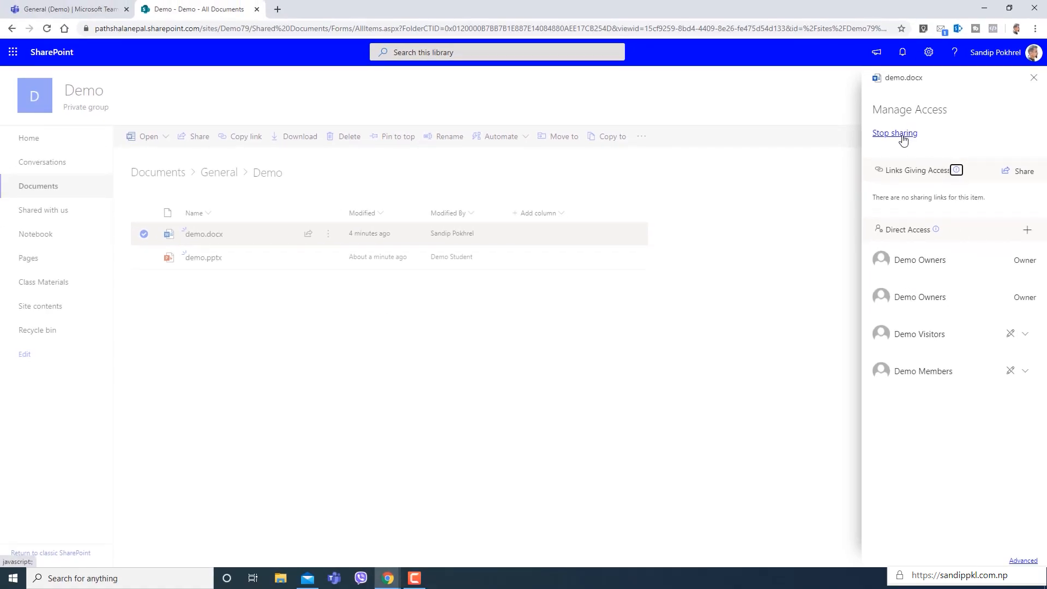
mouse_move(1035, 279)
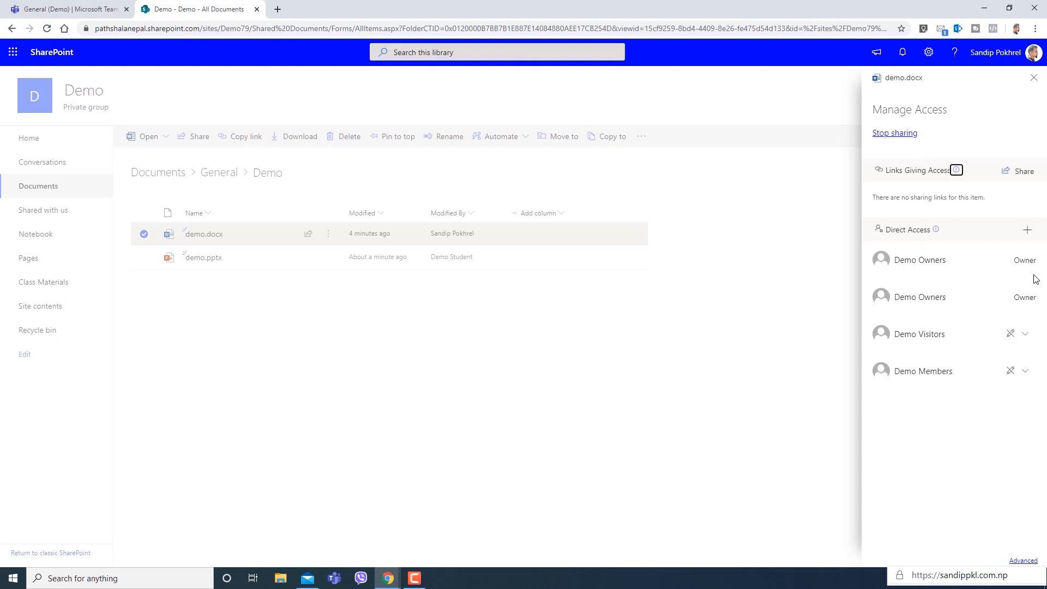
click(1026, 334)
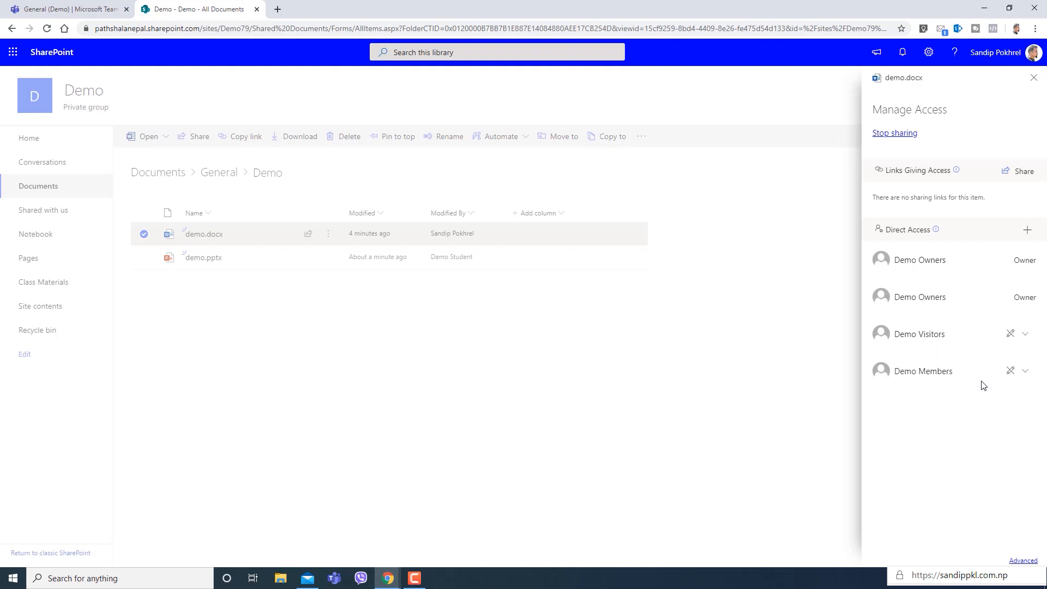
mouse_move(223, 256)
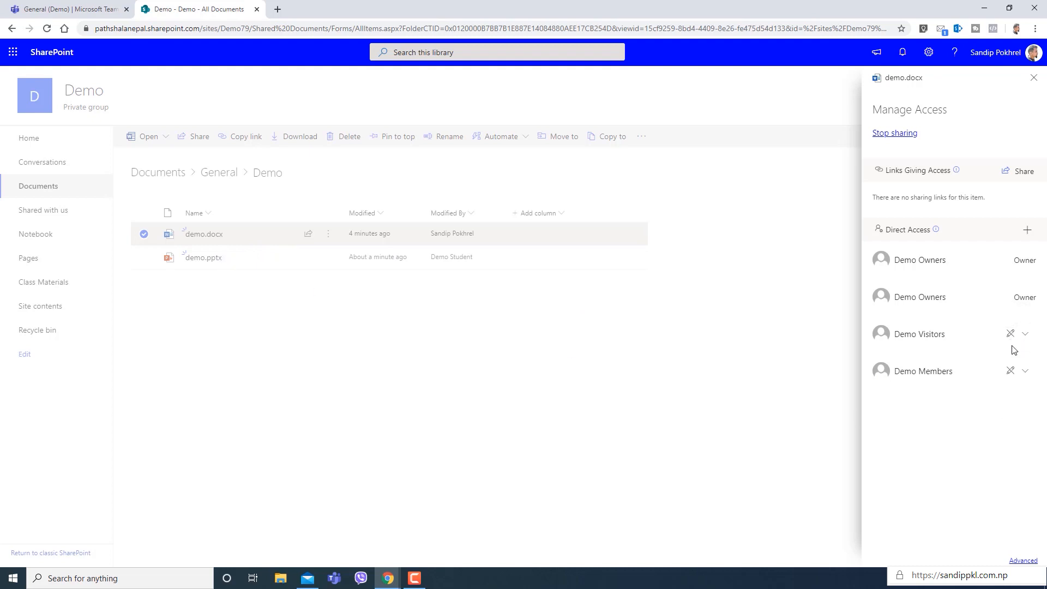
mouse_move(1041, 278)
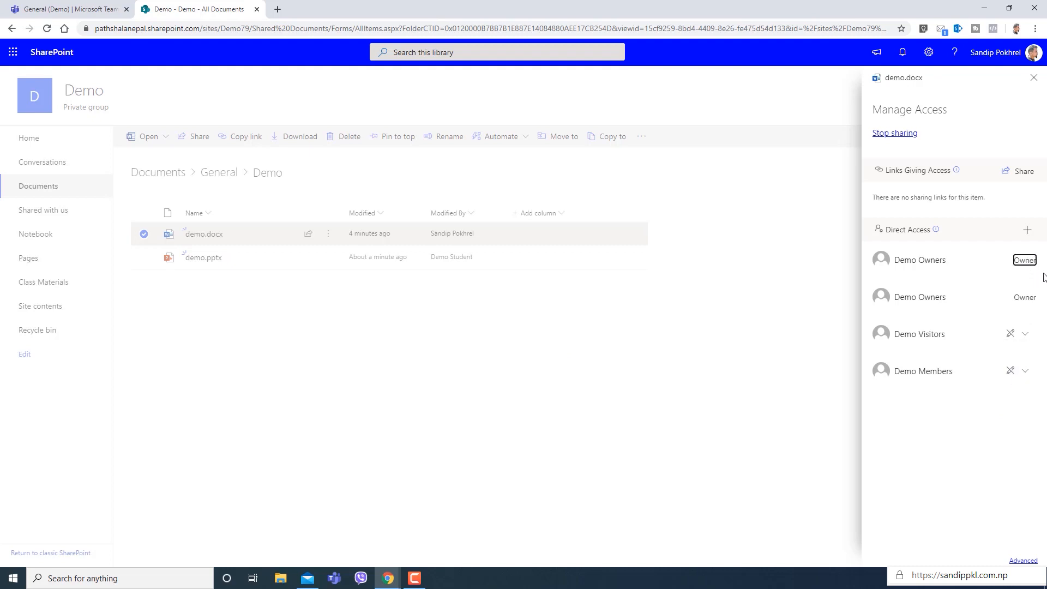
Switch to the student's Teams window, preview demo.pptx and return to the Demo folder.
click(1032, 77)
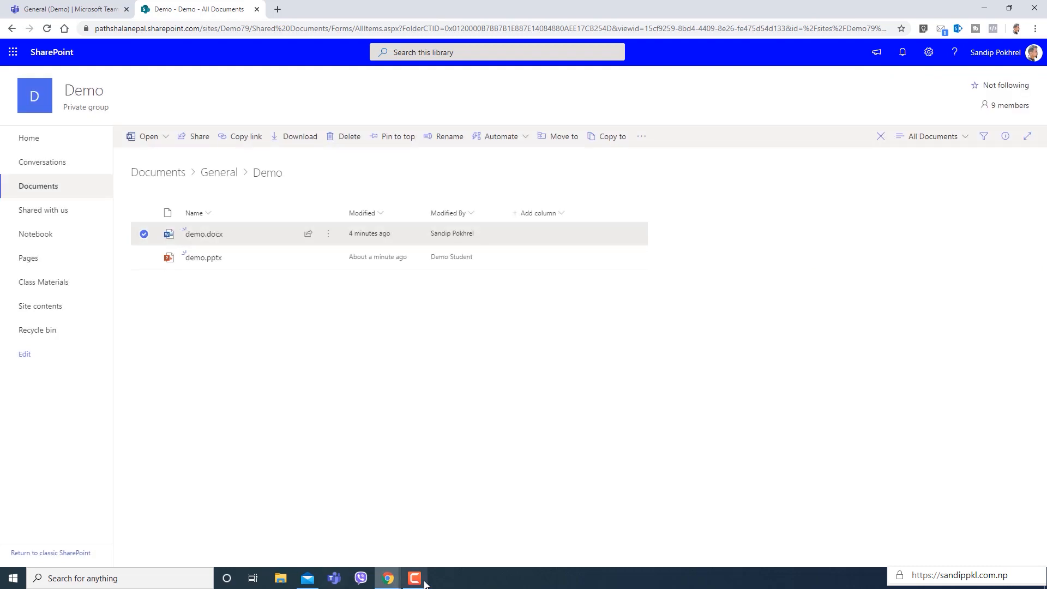
mouse_move(387, 578)
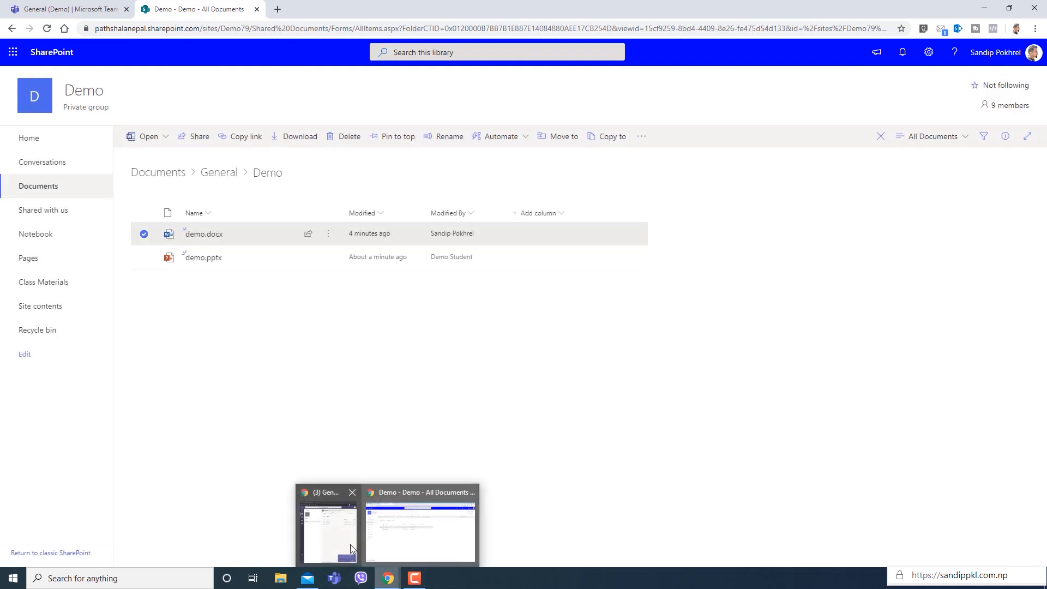
click(327, 531)
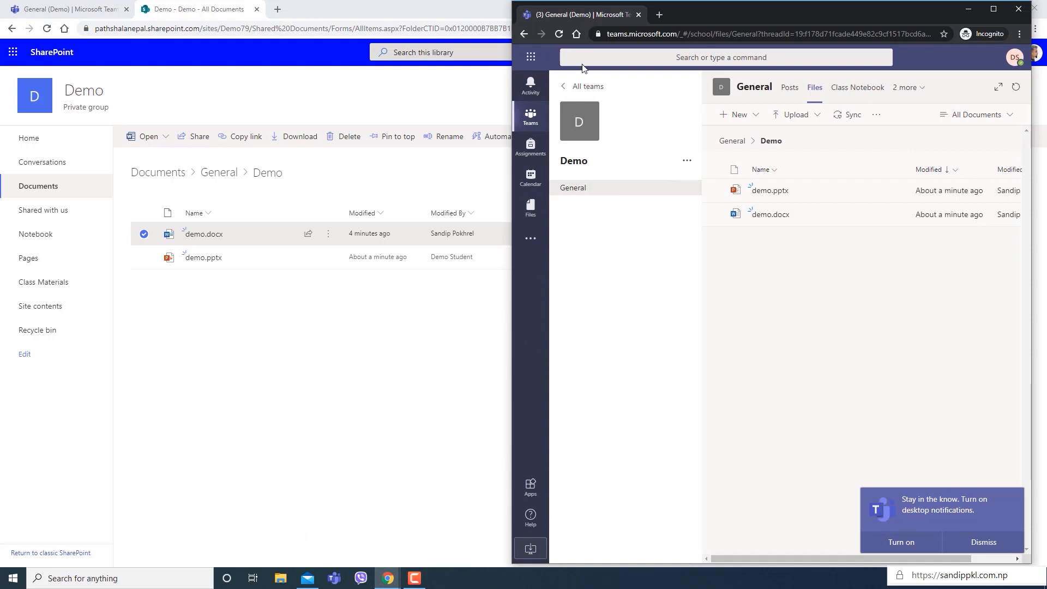
click(768, 189)
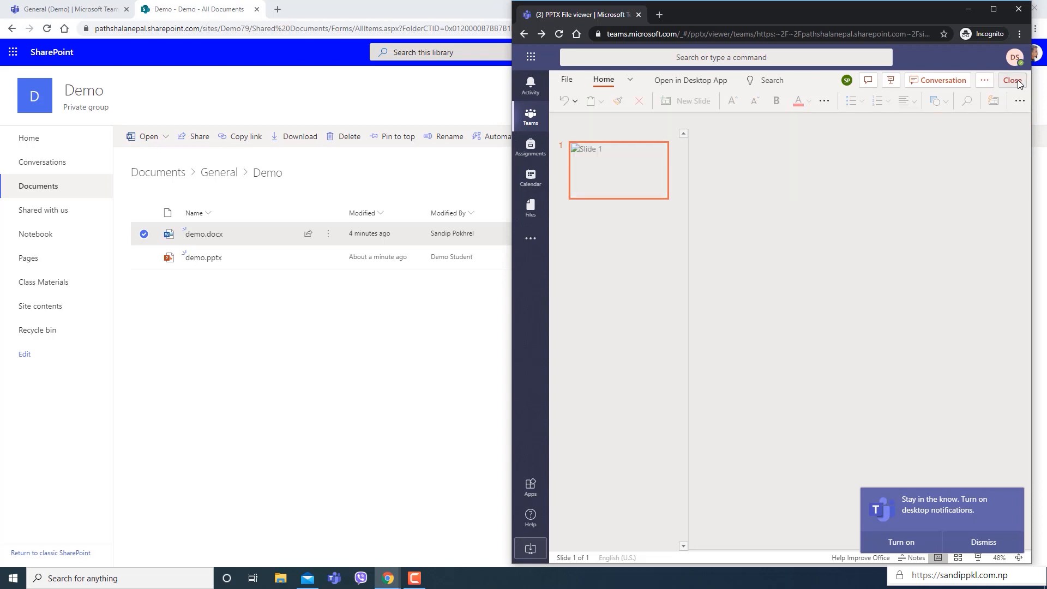
click(1012, 80)
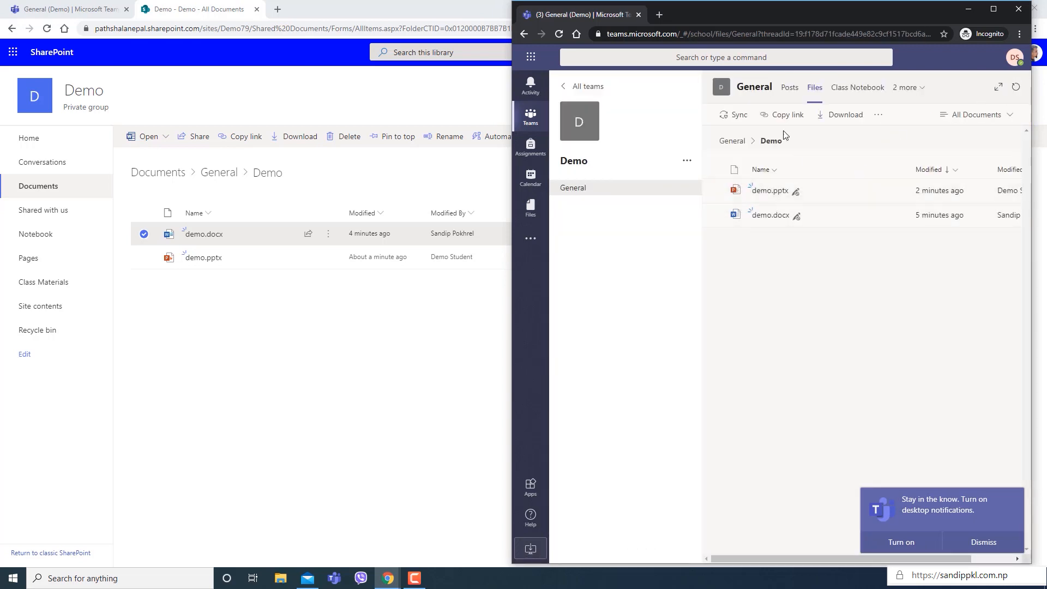
Check the read-only markers on the Demo folder's files, then return SharePoint to the General folder.
click(731, 141)
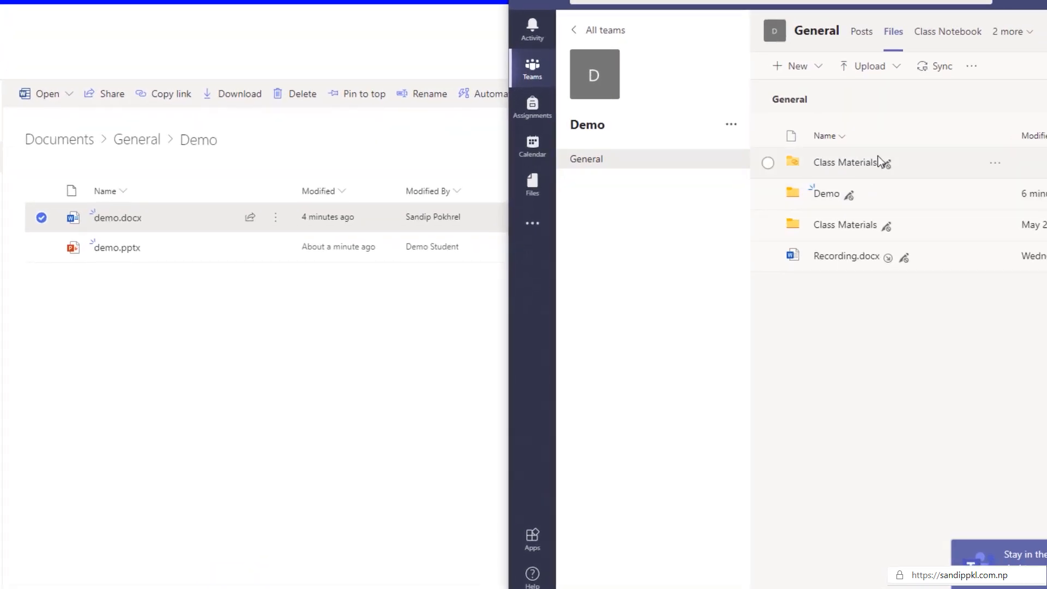
mouse_move(909, 259)
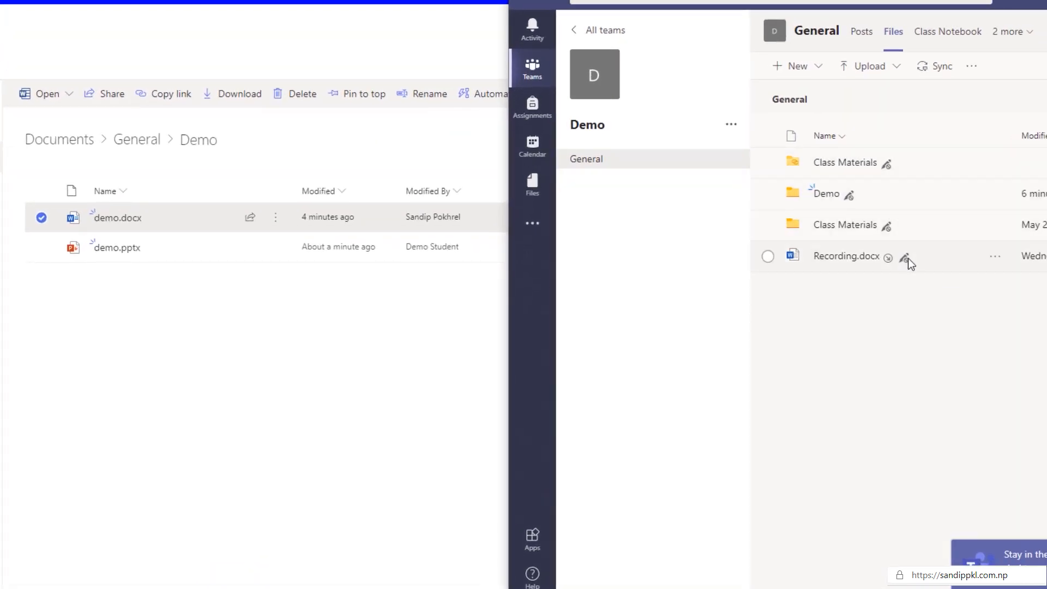
mouse_move(908, 259)
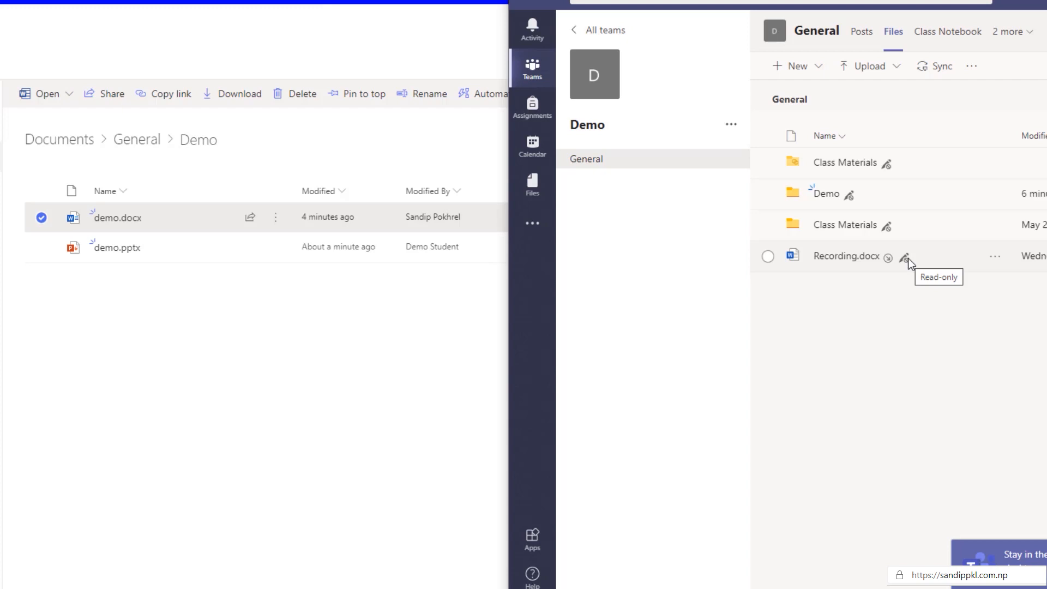
mouse_move(849, 199)
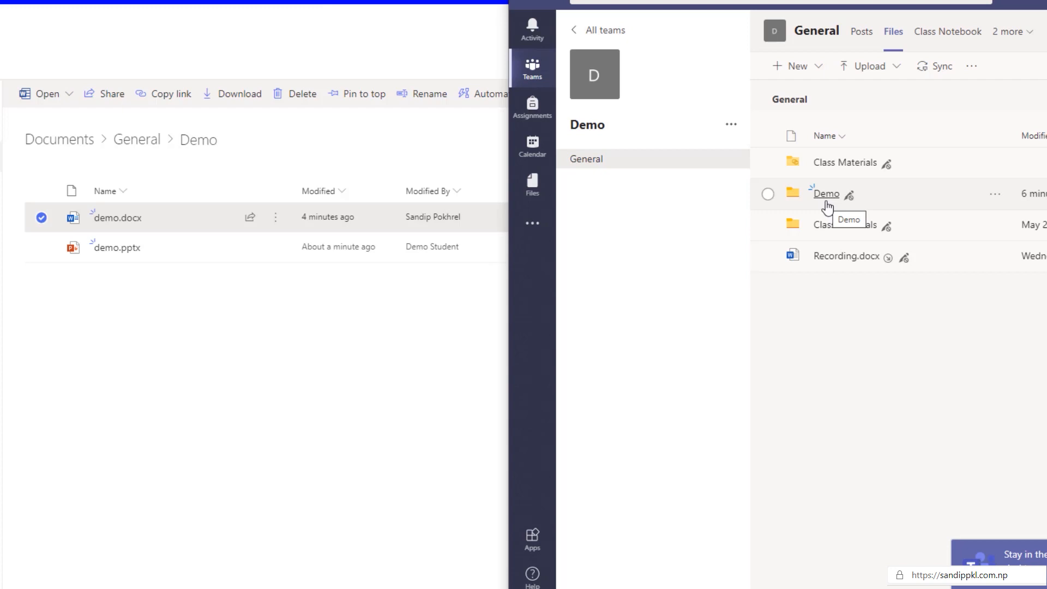
mouse_move(829, 200)
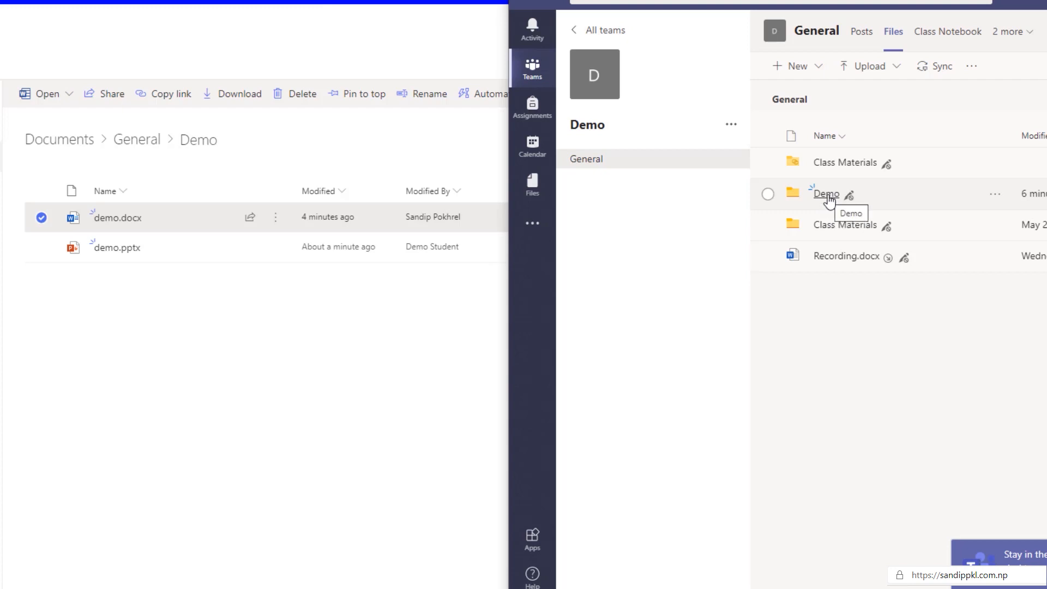
click(826, 194)
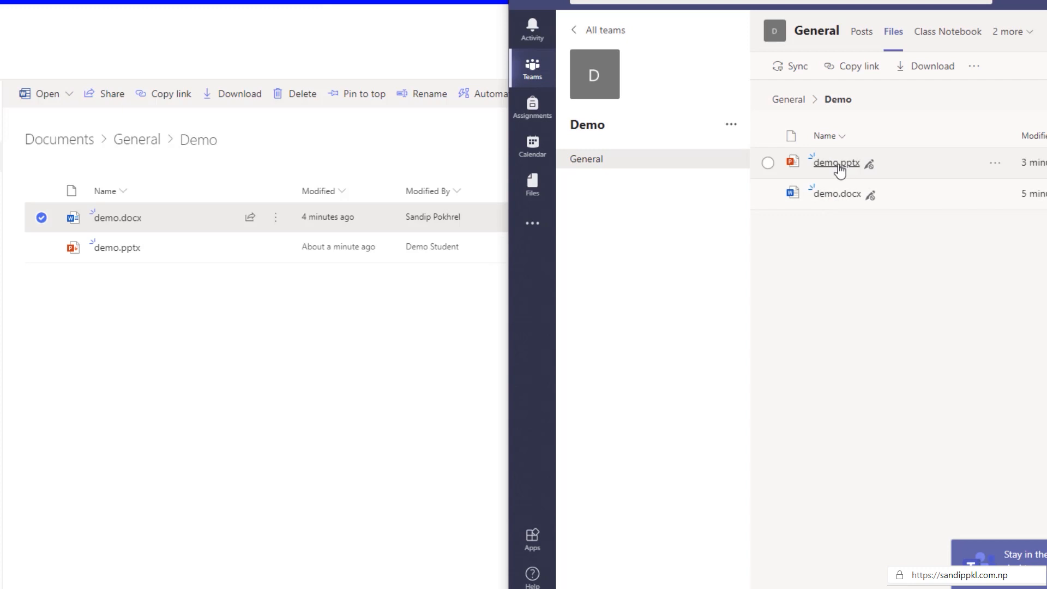
mouse_move(871, 176)
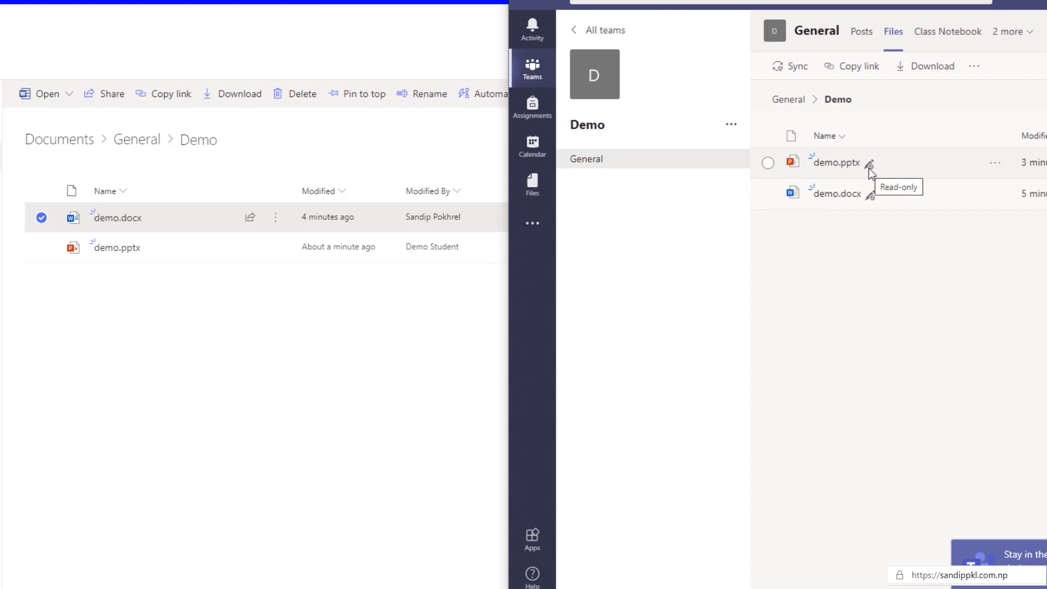
mouse_move(873, 200)
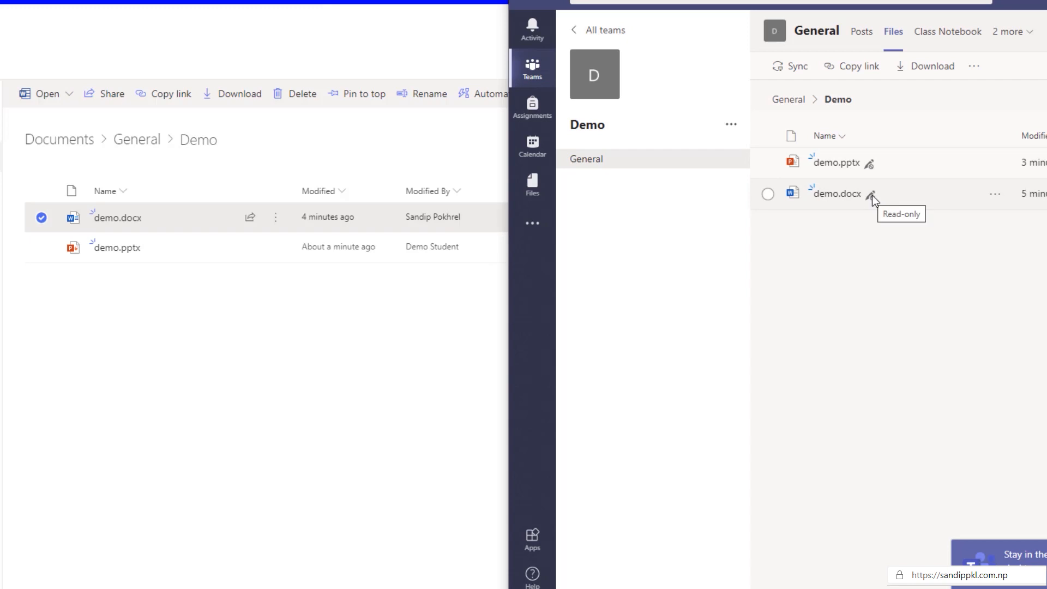
mouse_move(872, 172)
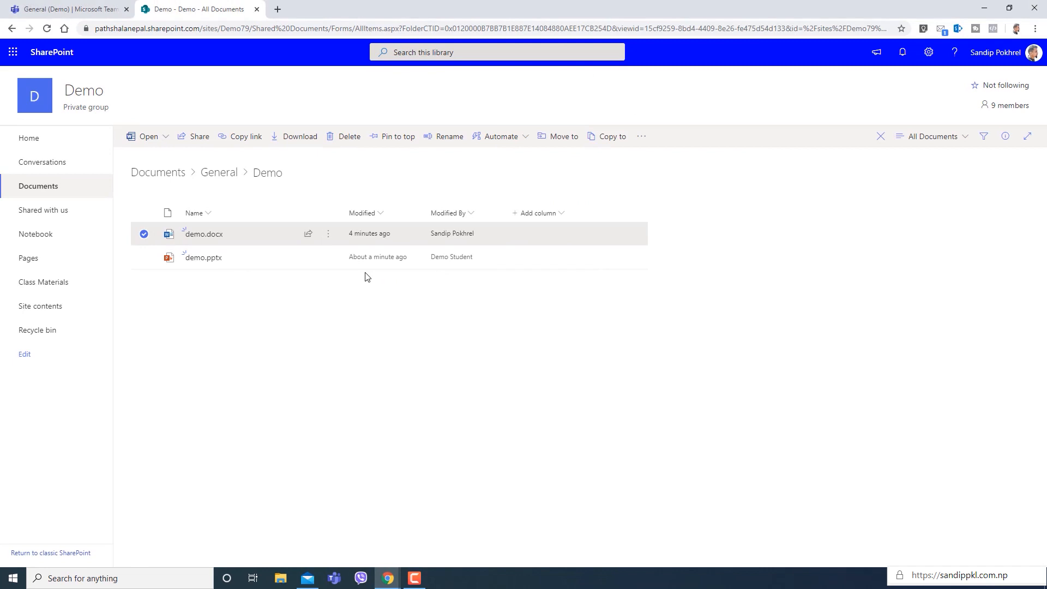
click(218, 172)
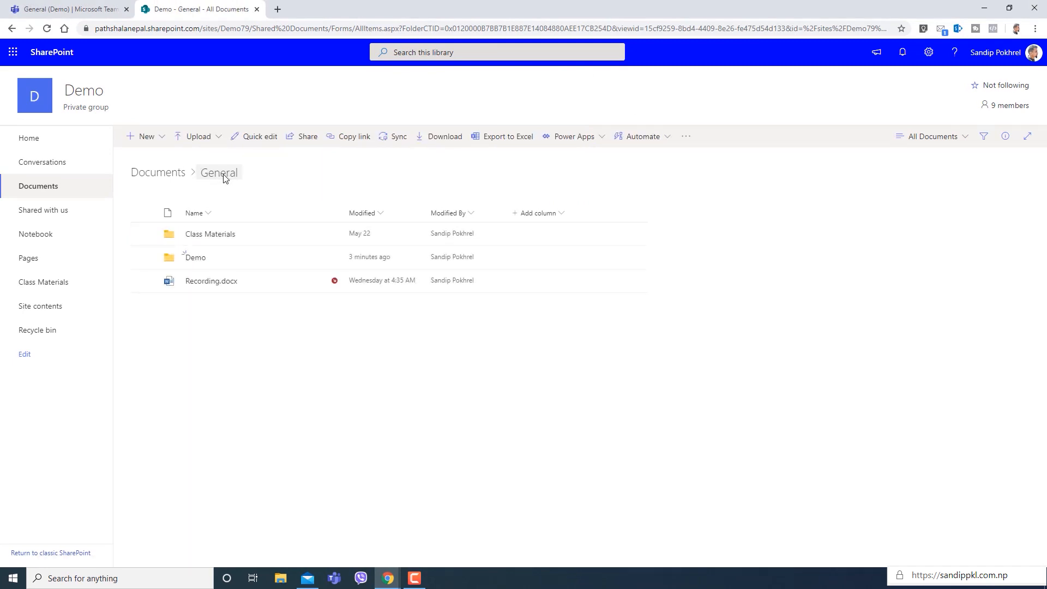